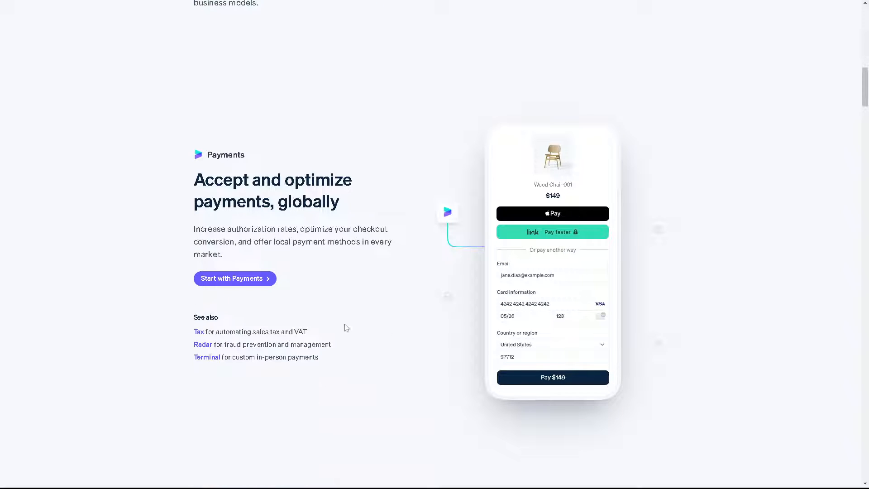
Step: Switch from sign-in to the Create your Stripe account form and focus the Email field
scroll("down", 3)
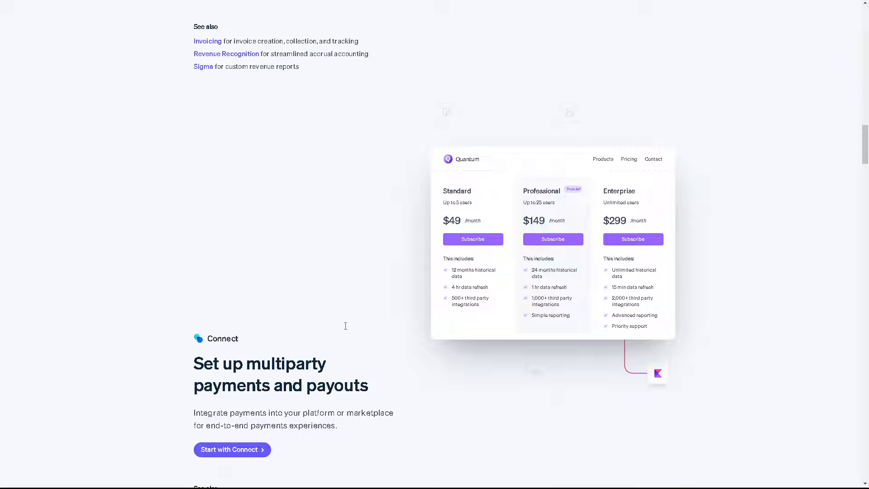
scroll("down", 3)
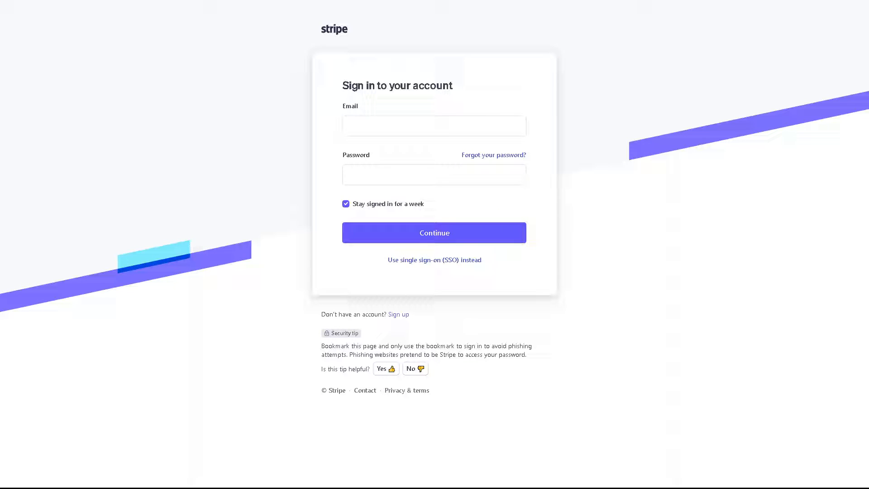
mouse_move(399, 314)
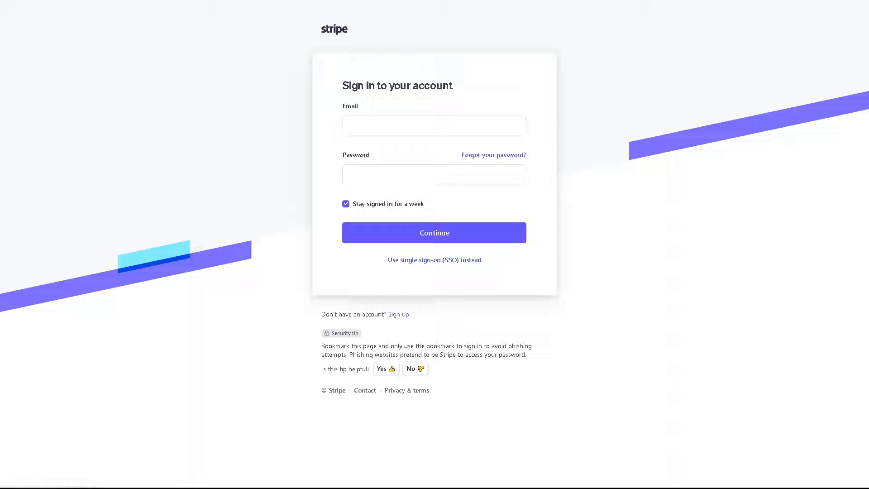
left_click(398, 314)
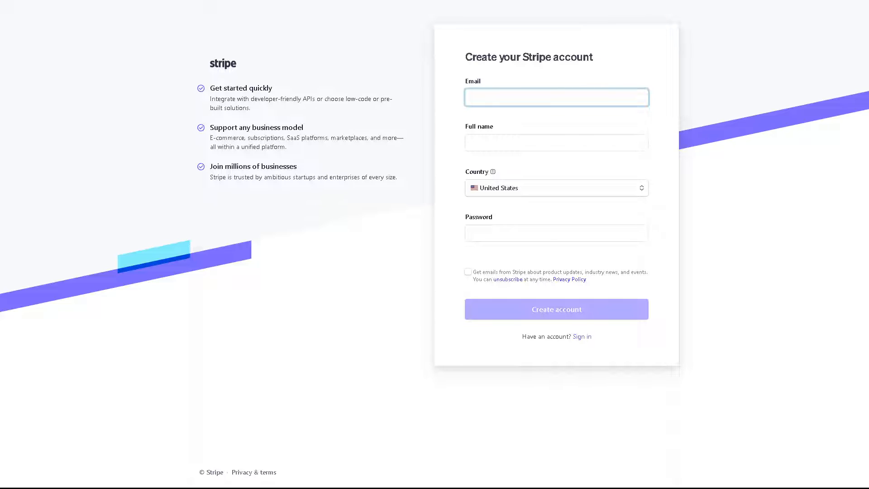
left_click(556, 97)
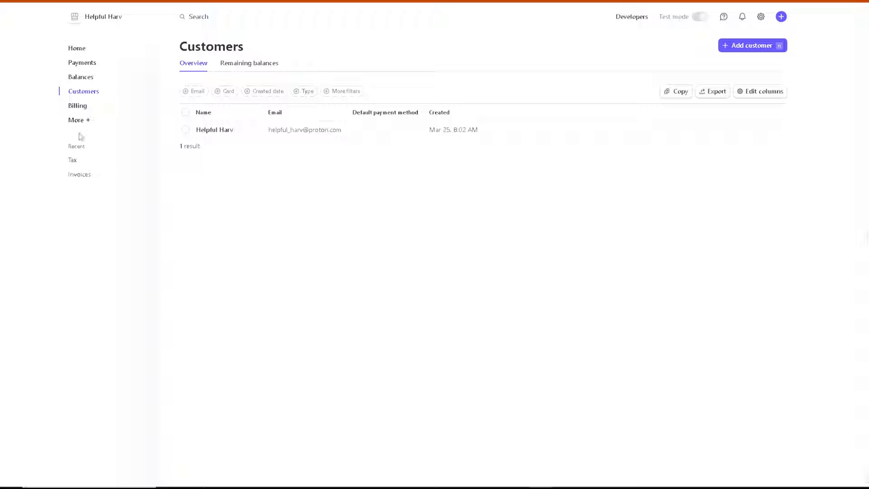
mouse_move(79, 122)
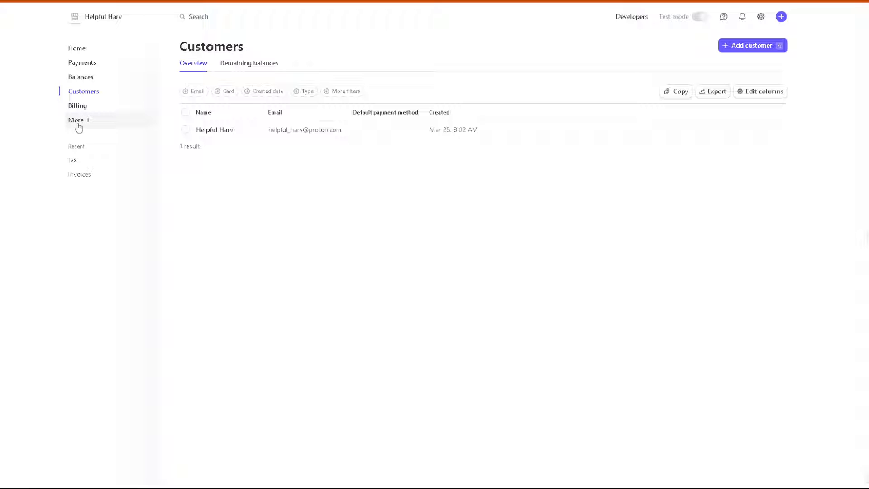
Step: Open the 'Do more with Stripe' panel from the sidebar's More + entry
left_click(76, 120)
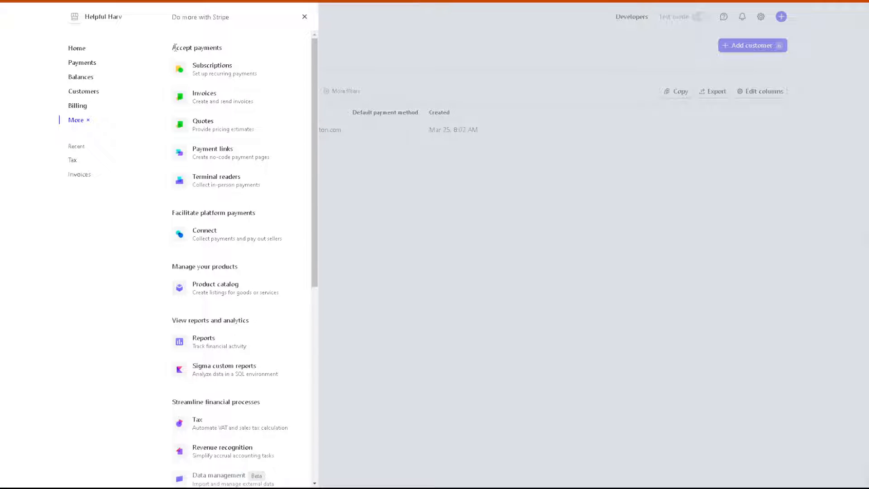
mouse_move(214, 97)
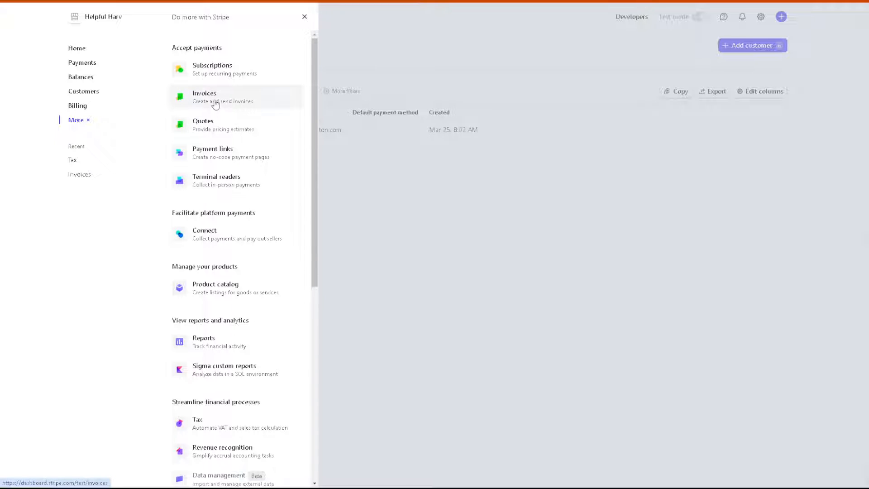
Step: Go to Invoices, try the Created and More filters, then start a new test invoice
left_click(204, 97)
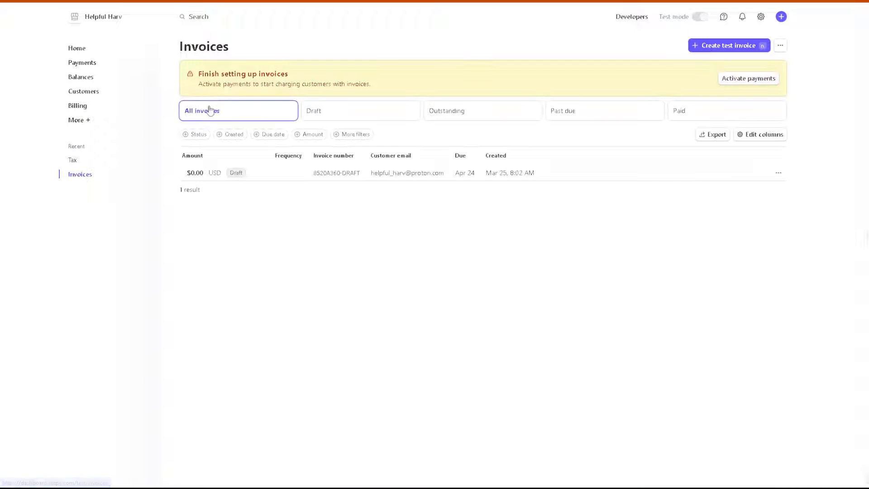
mouse_move(748, 78)
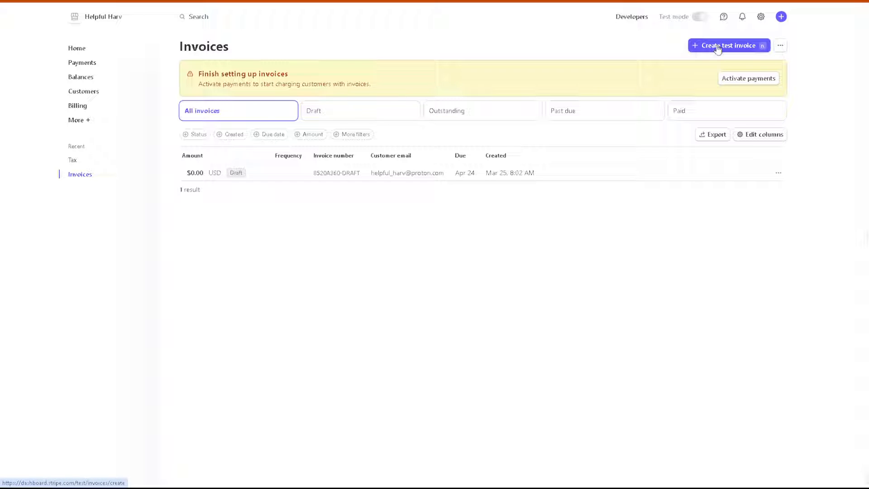
mouse_move(266, 215)
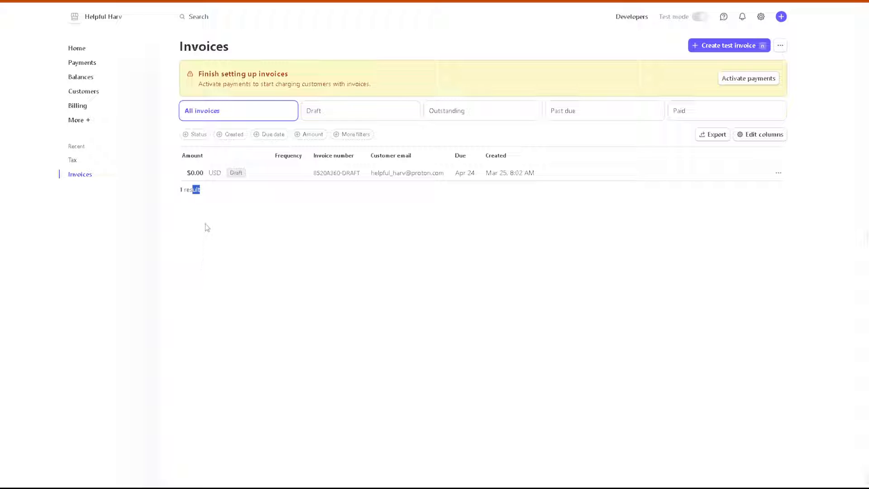
mouse_move(195, 243)
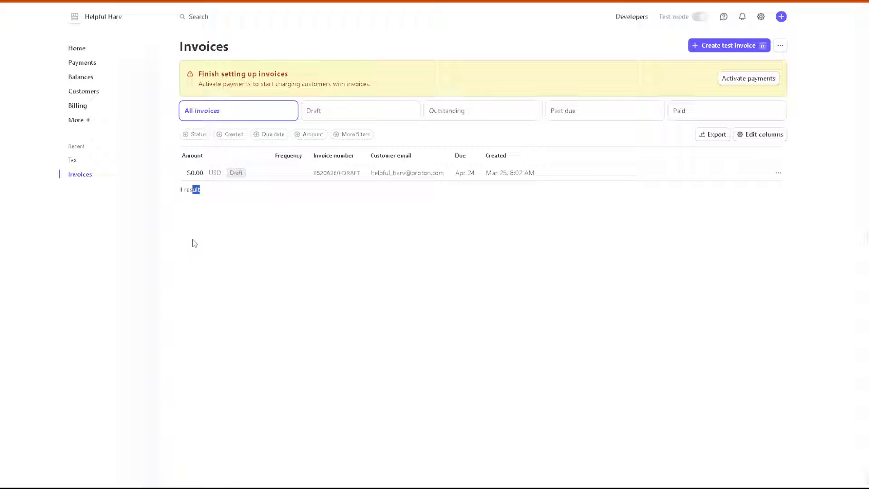
mouse_move(198, 134)
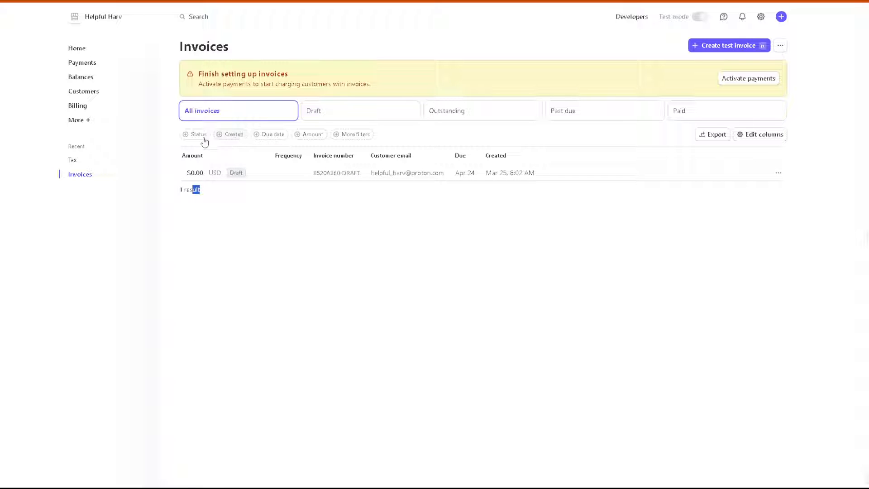
left_click(196, 134)
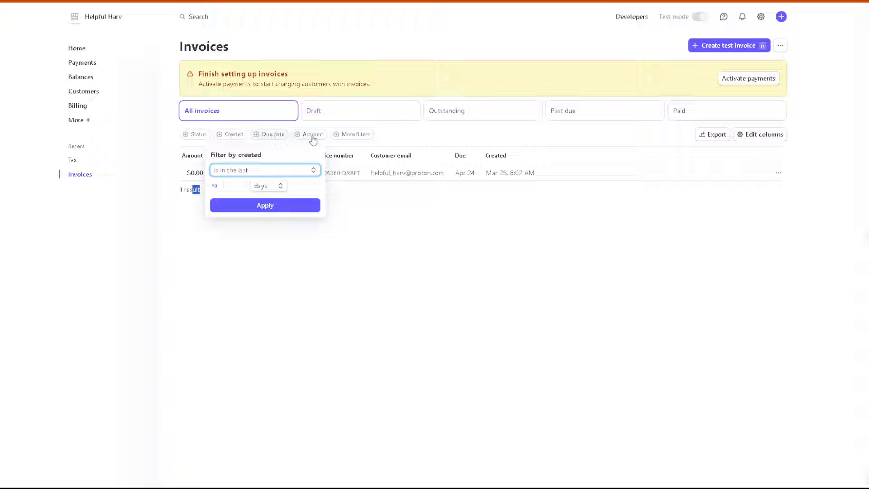
left_click(352, 134)
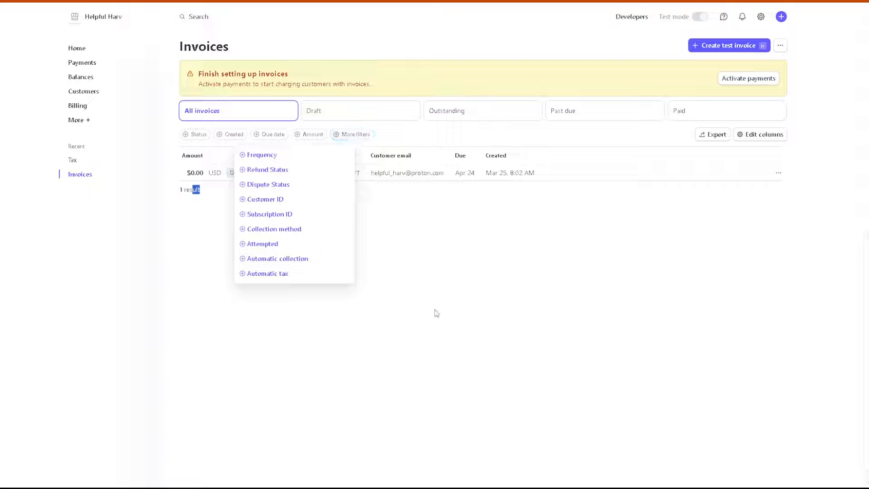
left_click(728, 45)
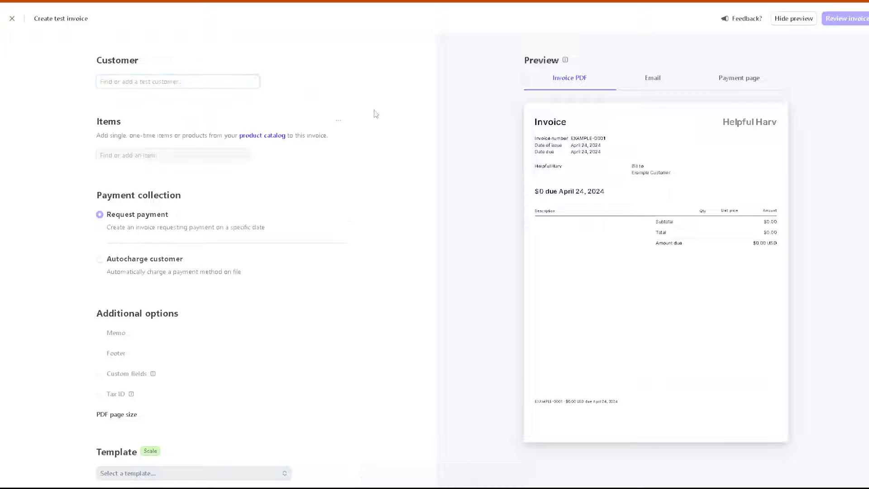
Step: Bill the test invoice to Helpful Harv from Recent customers and start adding an item
left_click(177, 82)
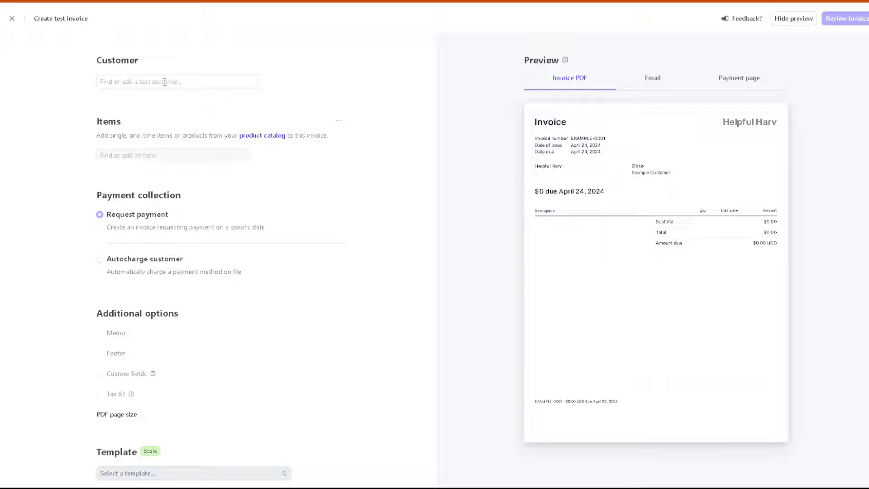
left_click(179, 82)
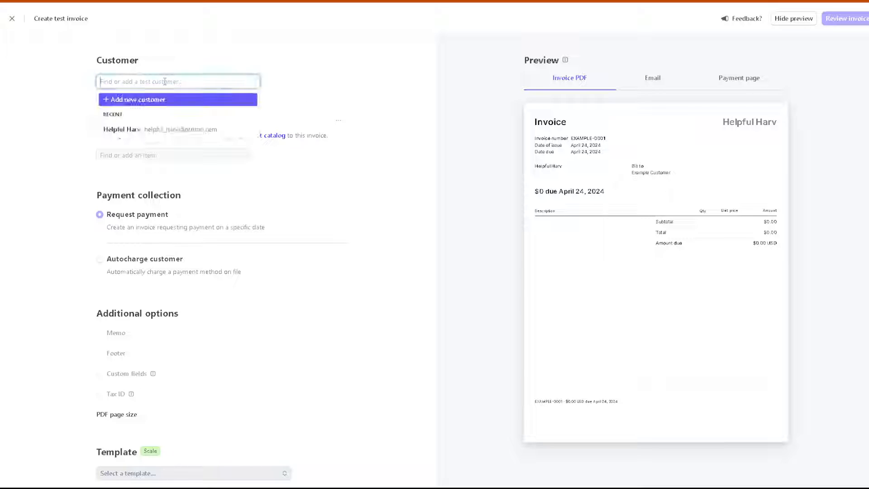
left_click(120, 129)
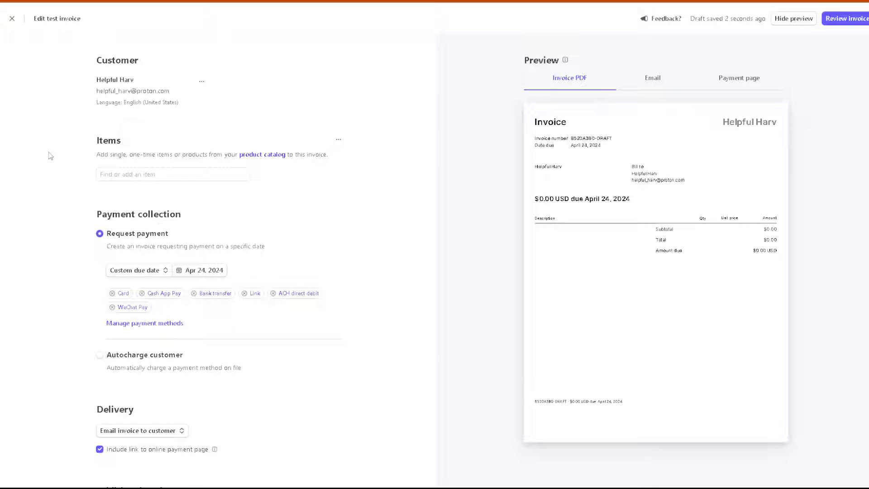
mouse_move(384, 195)
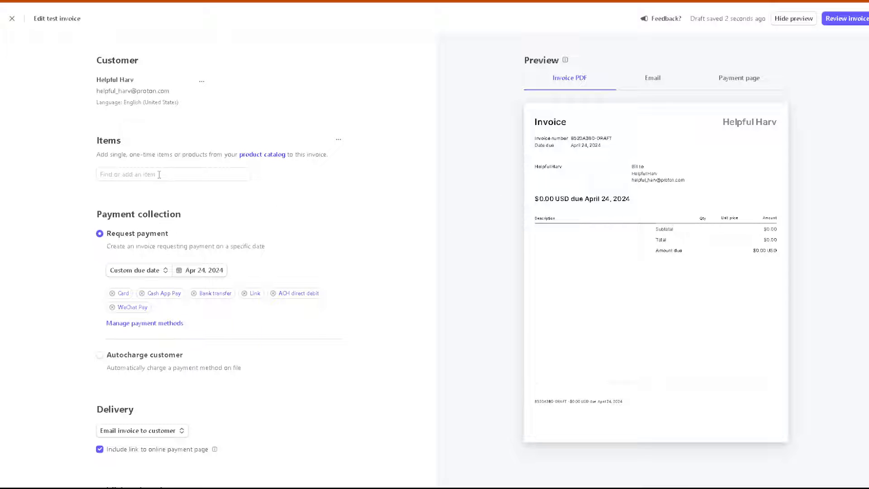
left_click(172, 174)
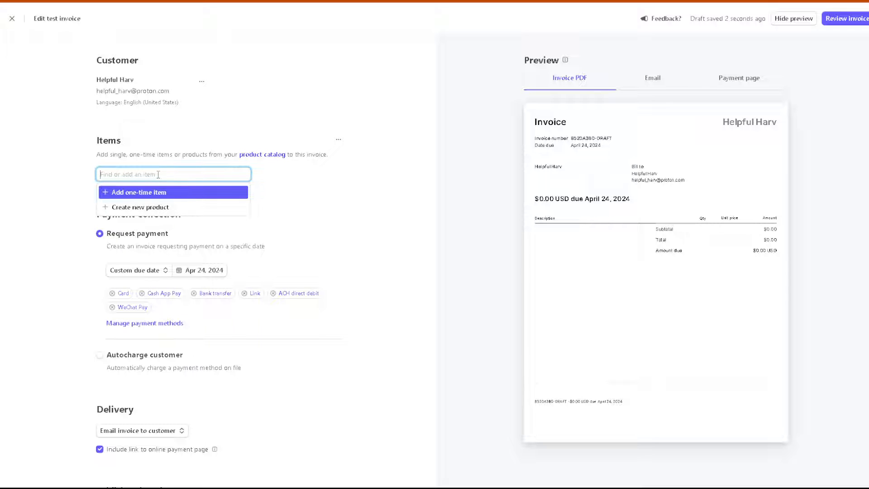
mouse_move(262, 154)
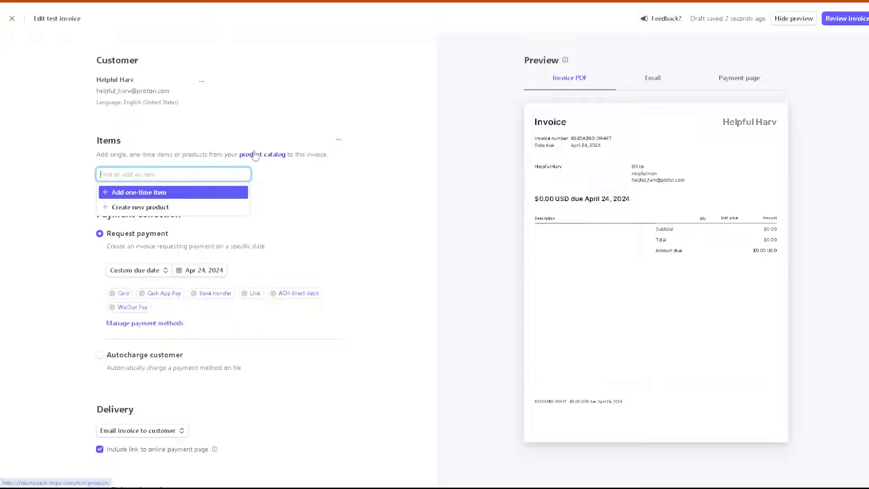
mouse_move(264, 161)
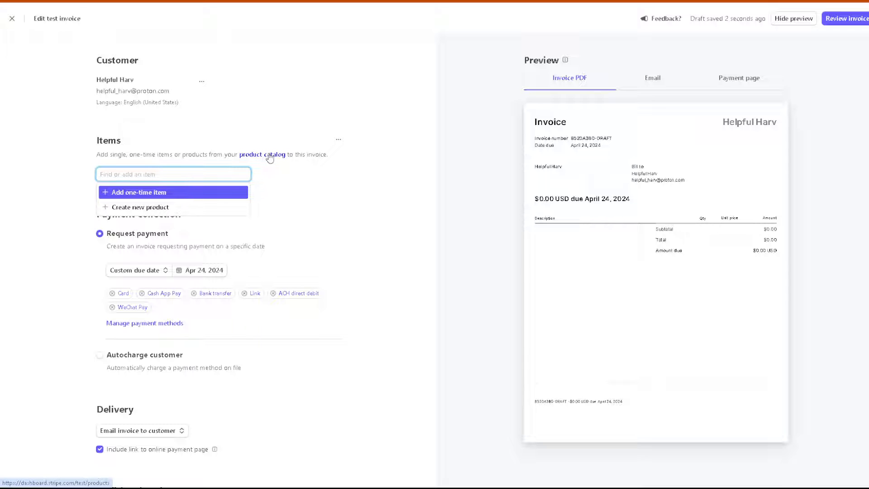
Step: Browse the empty product catalog's Coupons, Shipping rates, Pricing tables and All products lists
left_click(261, 154)
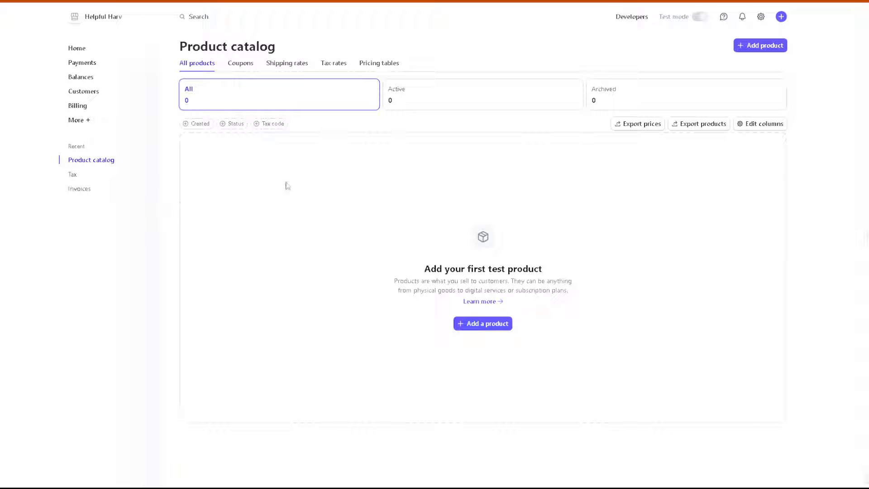
mouse_move(241, 62)
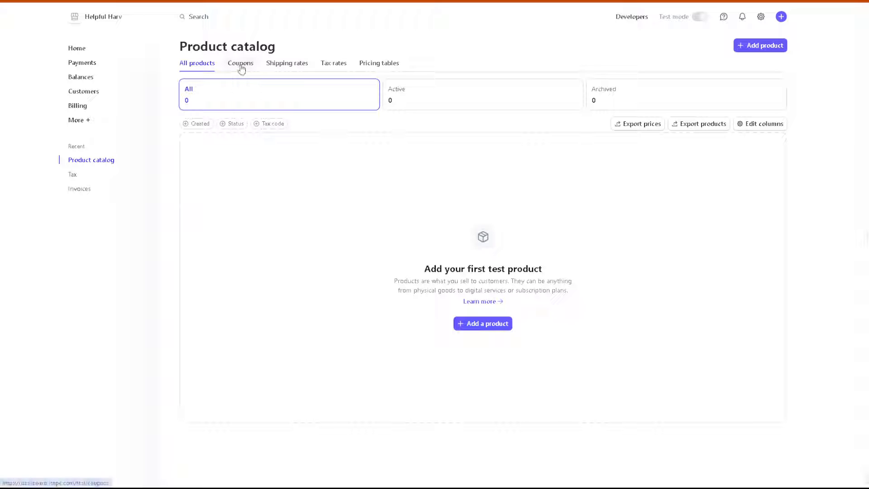
left_click(240, 63)
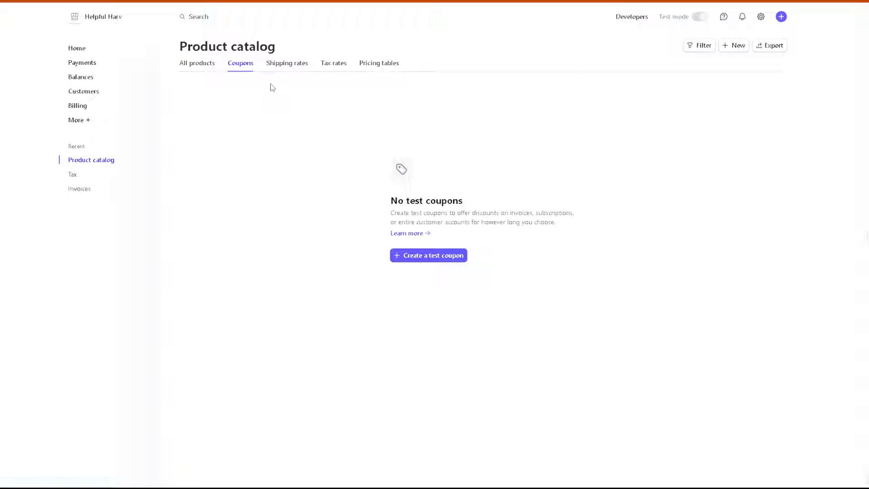
left_click(287, 63)
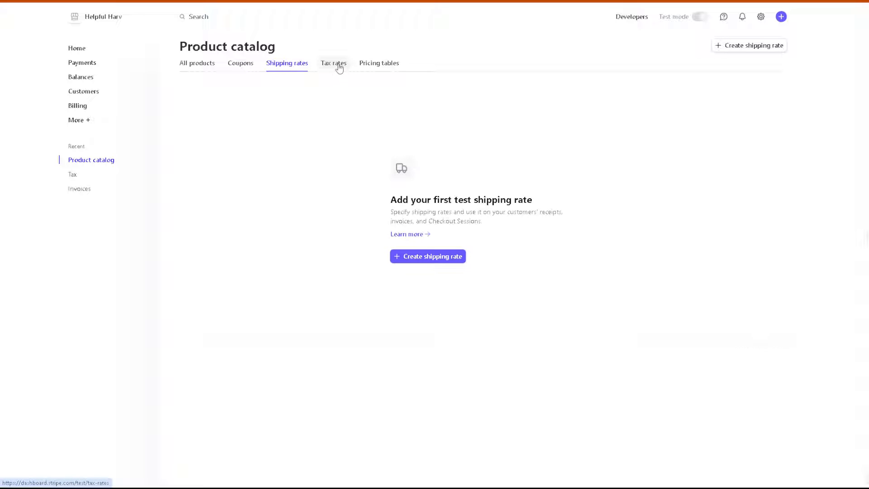
left_click(379, 62)
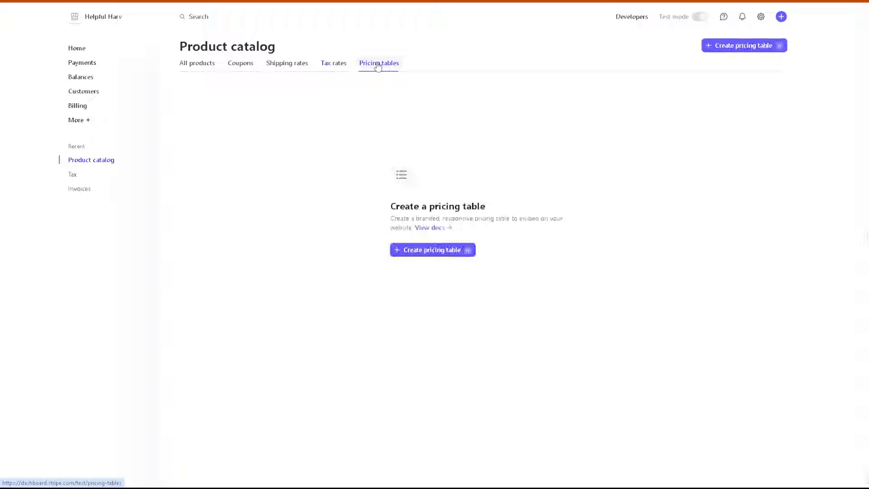
left_click(196, 62)
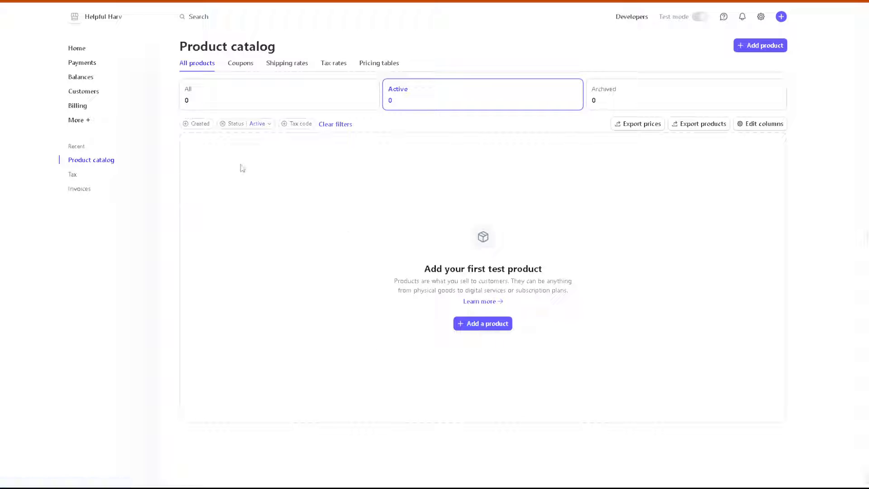
mouse_move(277, 207)
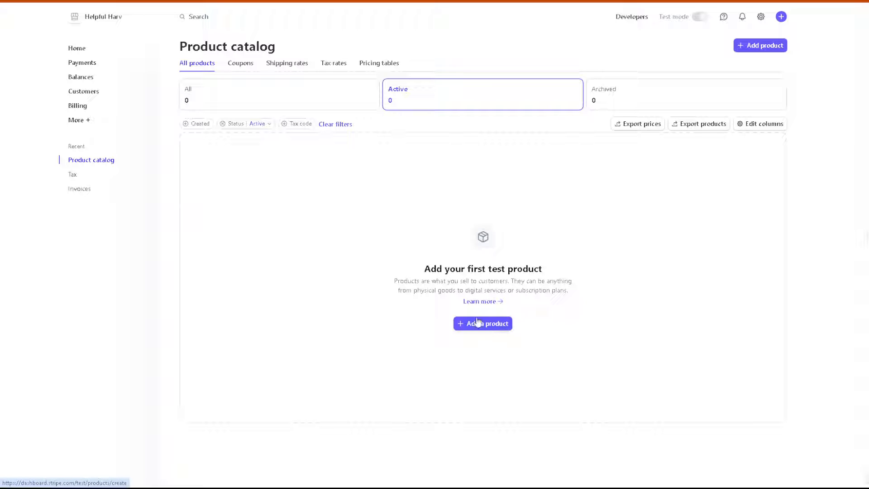
mouse_move(594, 137)
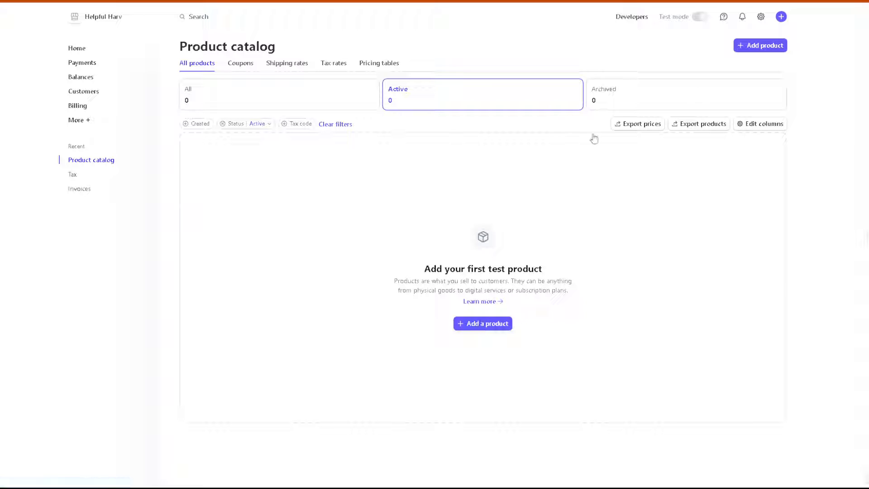
mouse_move(372, 320)
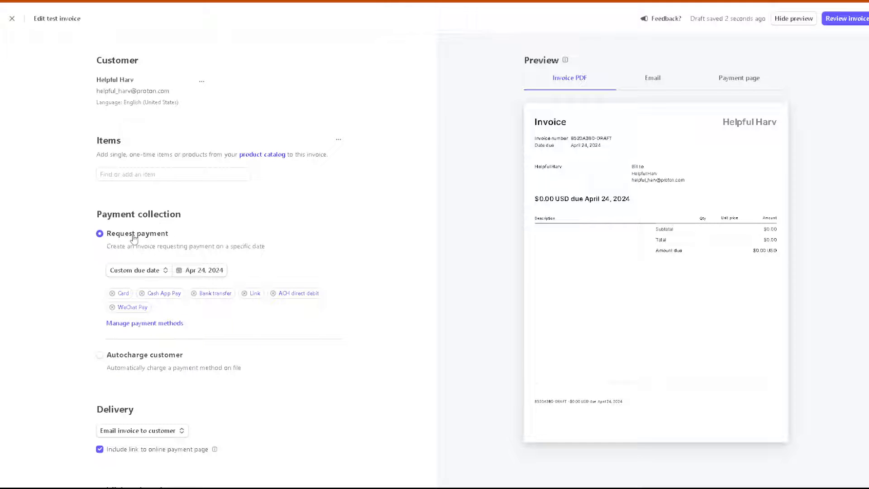
mouse_move(120, 249)
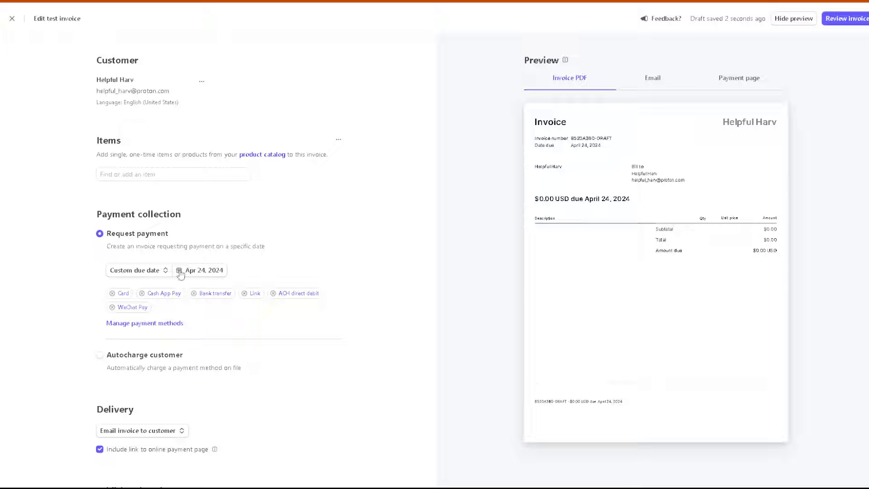
Step: Set the invoice due date to May 24, 2024 in the calendar
left_click(179, 270)
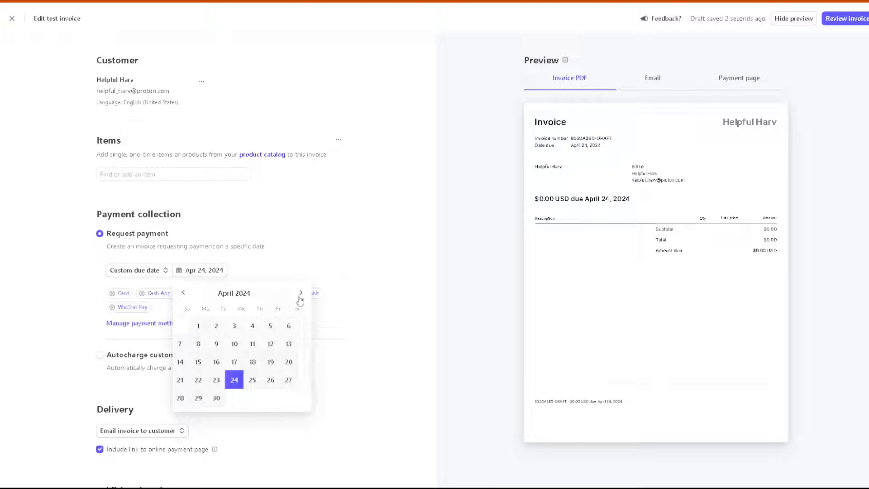
left_click(300, 293)
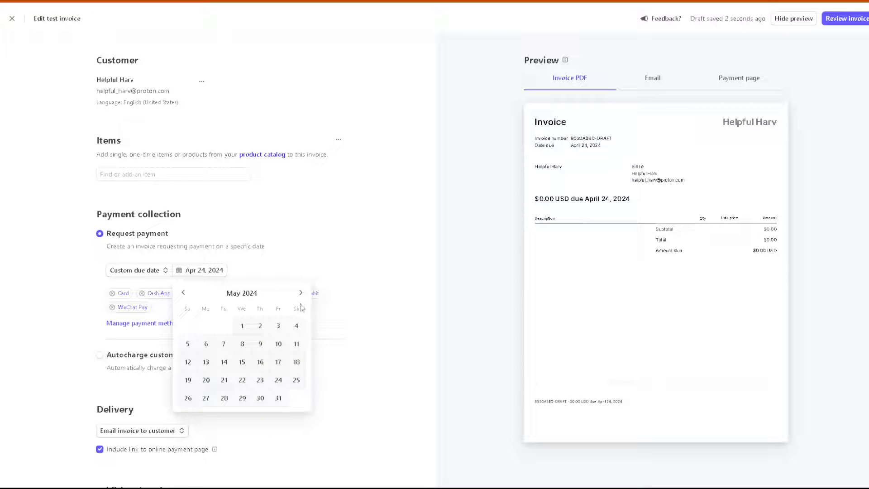
mouse_move(258, 389)
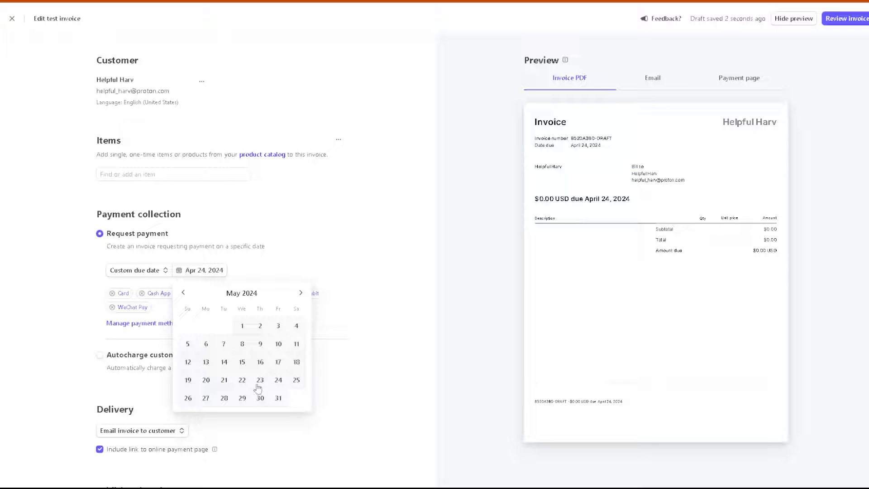
mouse_move(279, 382)
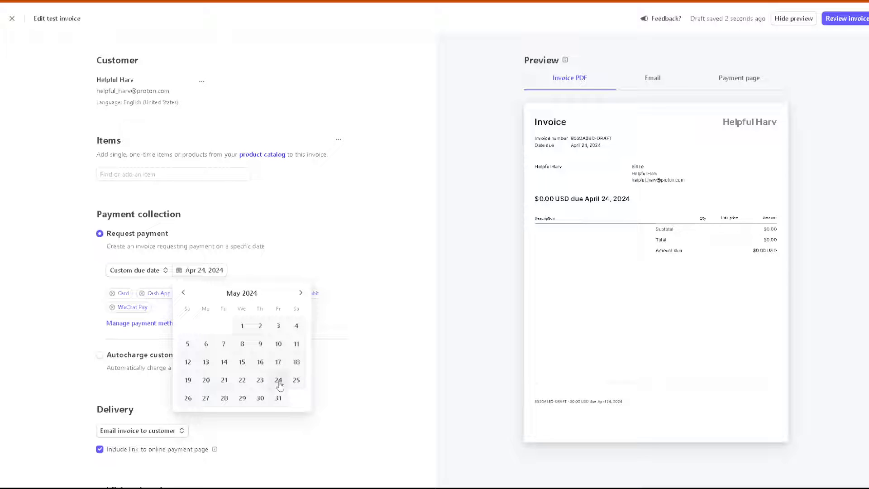
left_click(279, 380)
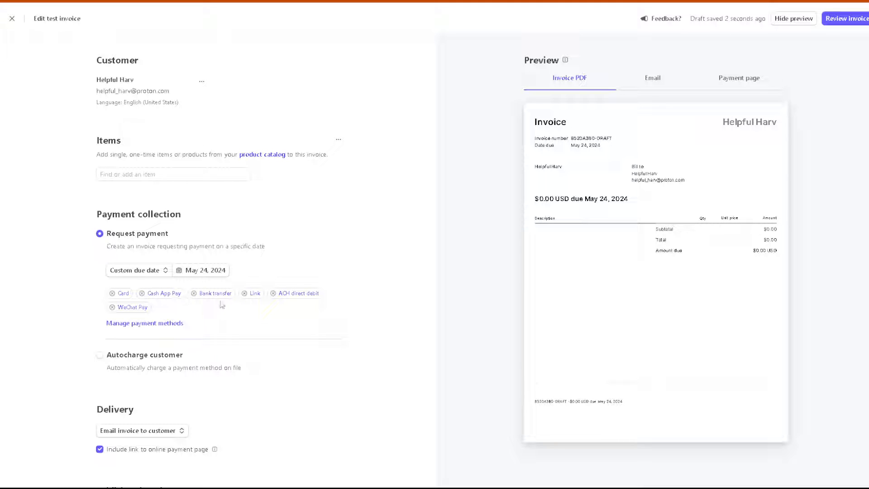
mouse_move(318, 304)
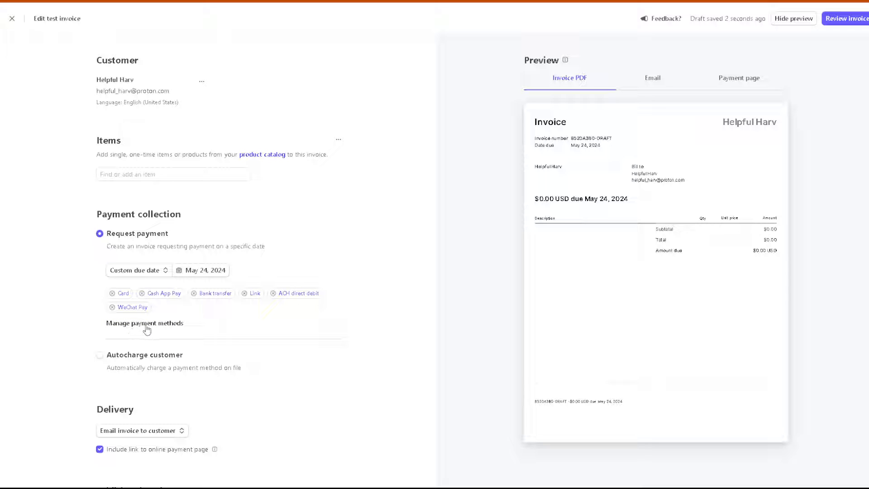
Step: Turn on Canadian pre-authorized debit (PADs), review unavailable methods, and save the payment methods
left_click(145, 322)
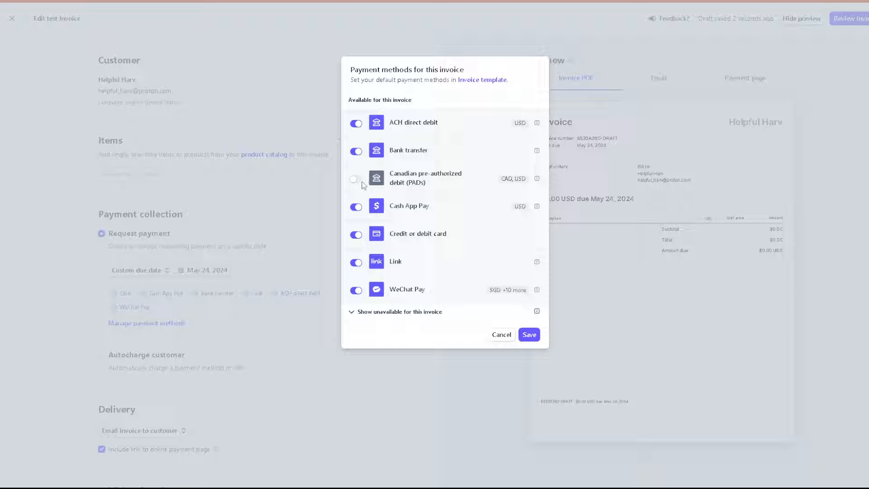
left_click(355, 178)
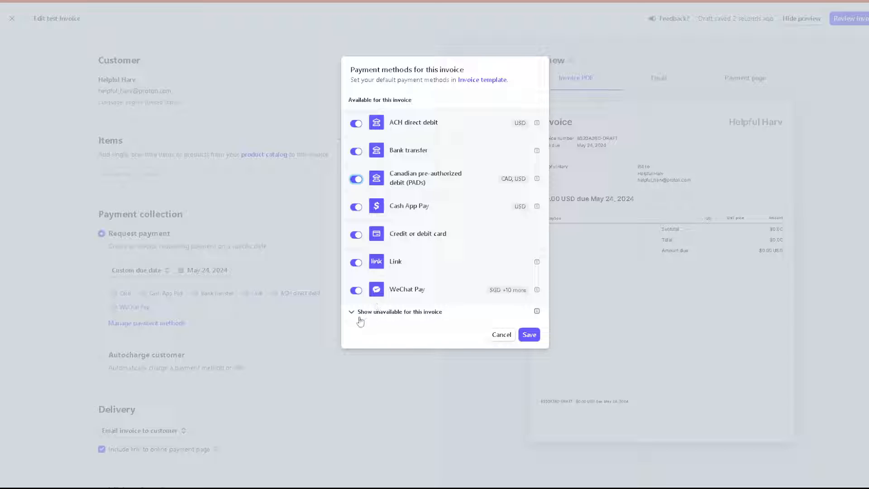
left_click(396, 311)
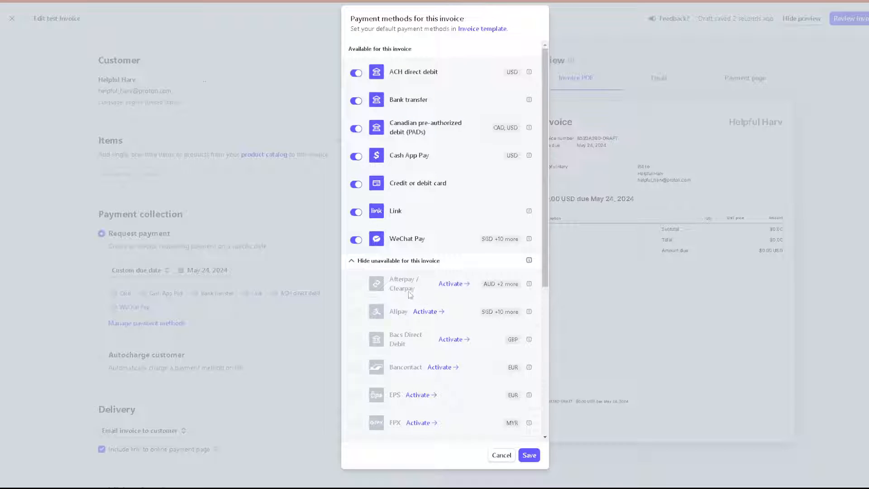
mouse_move(459, 319)
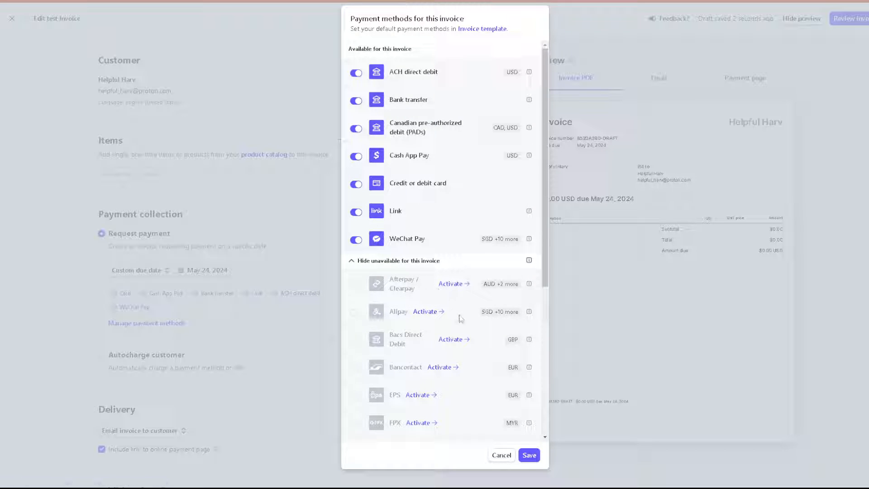
mouse_move(417, 348)
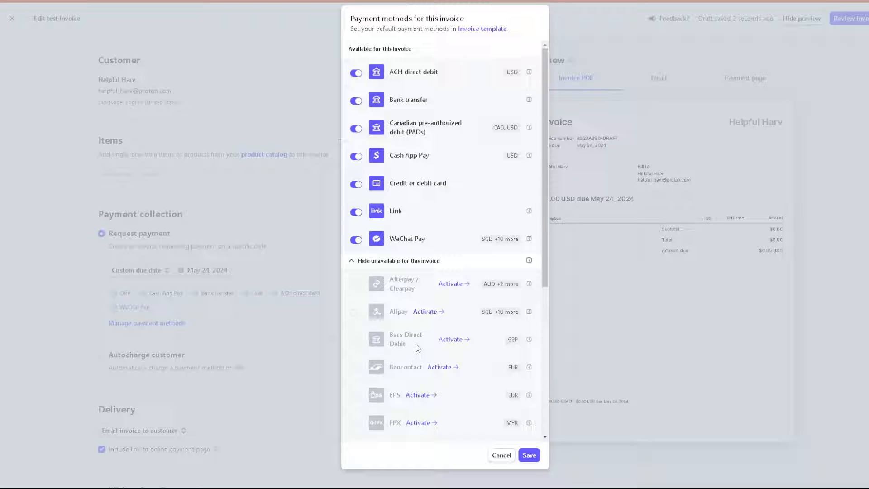
scroll("down", 3)
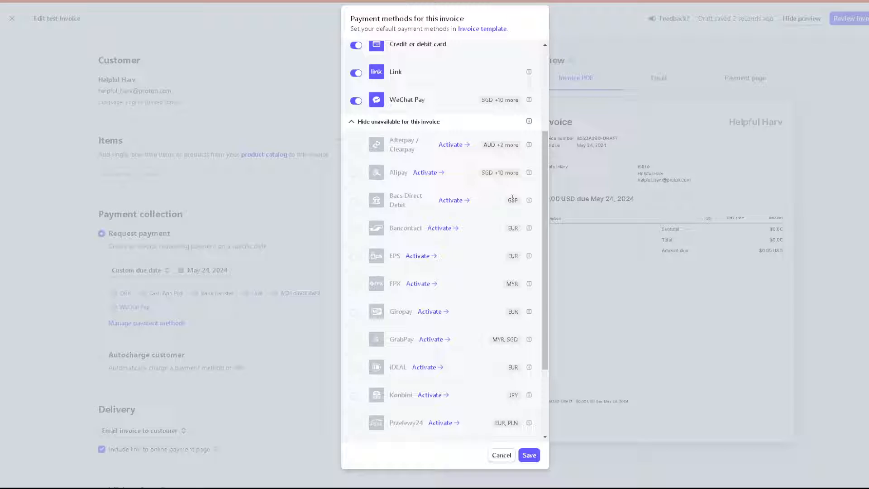
mouse_move(420, 322)
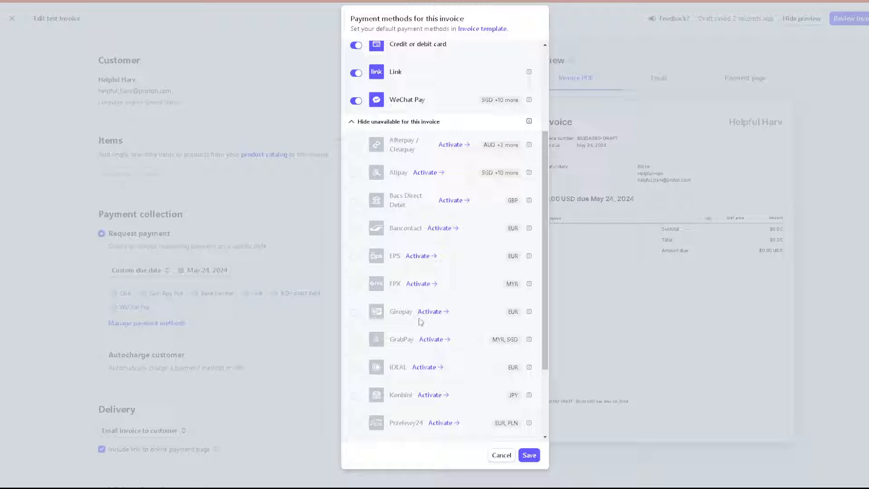
scroll("down", 3)
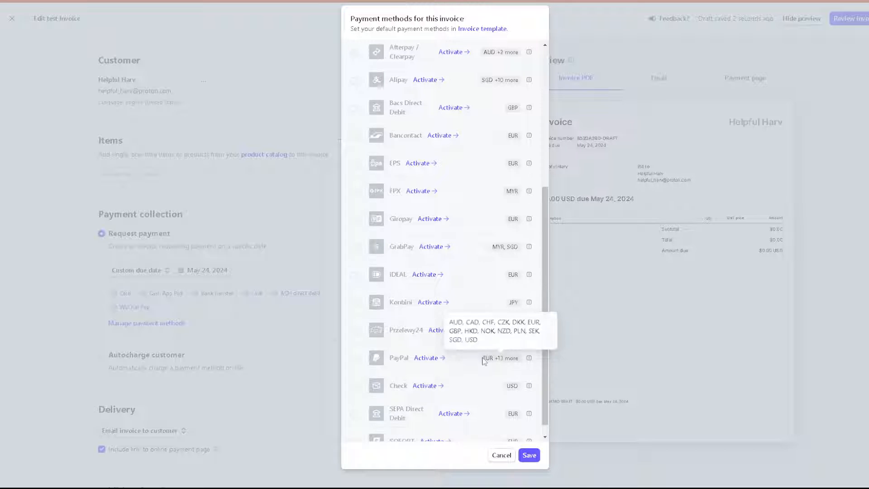
scroll("down", 3)
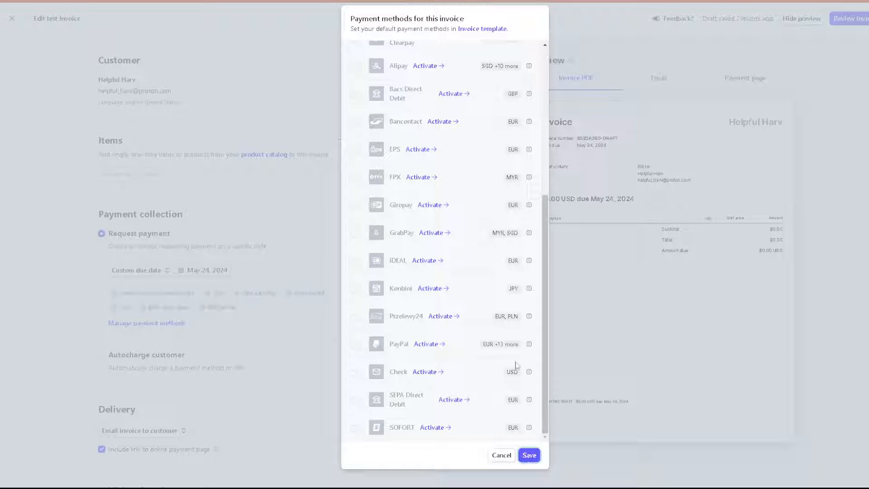
left_click(528, 454)
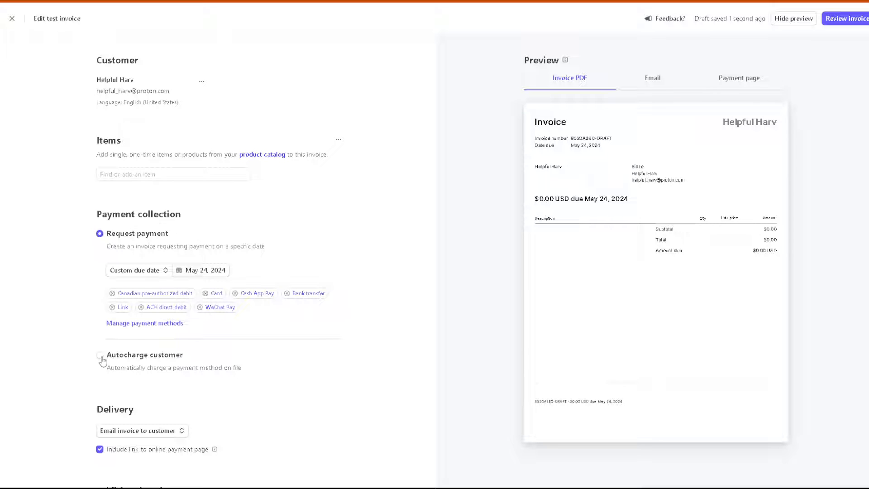
Step: Select Autocharge customer under Payment collection
left_click(99, 355)
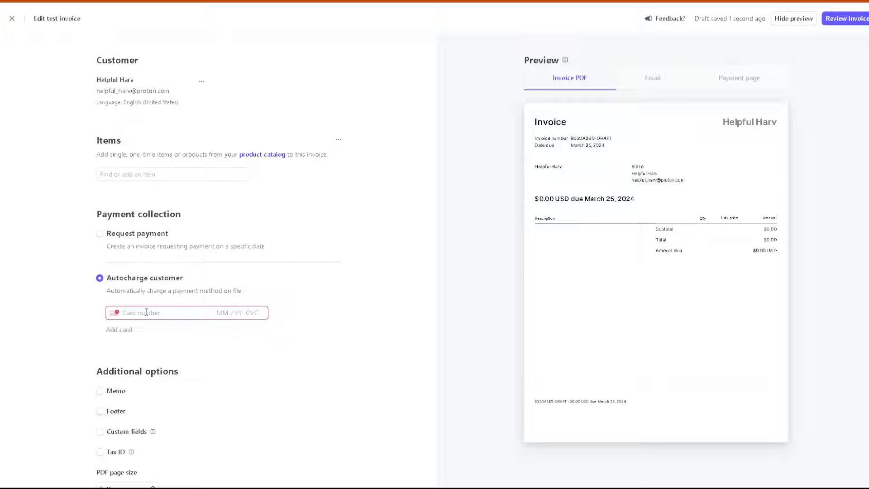
scroll("down", 3)
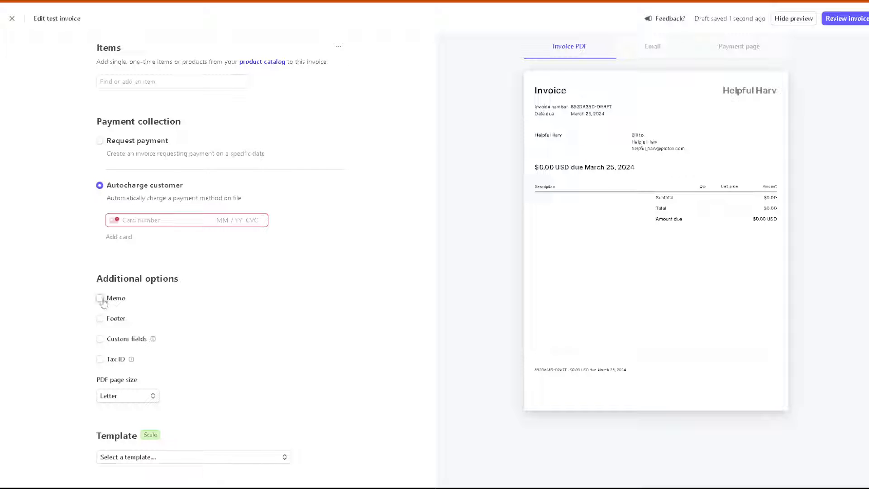
Step: Add a memo and a footer both reading 'How To Create An Invoice In Stripe (2024 UPDATE!)'
left_click(99, 298)
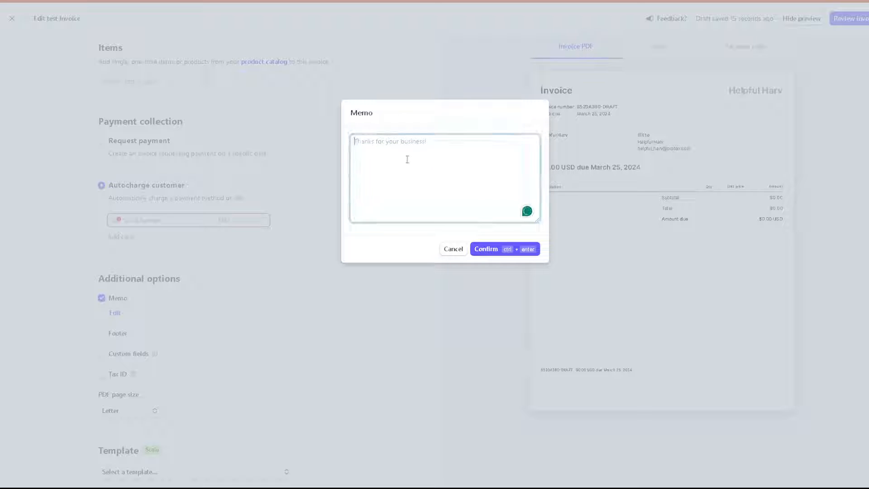
type("How To Create An Invoice In Stripe (2024 UPDATE!)")
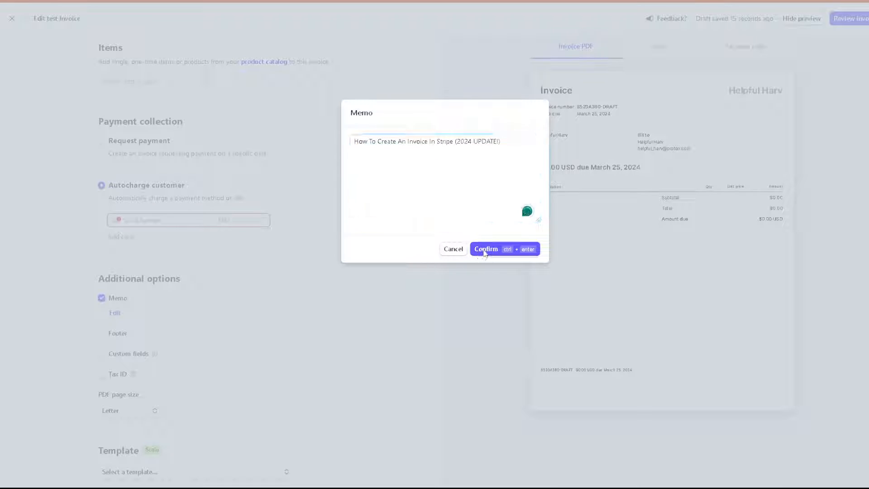
left_click(485, 248)
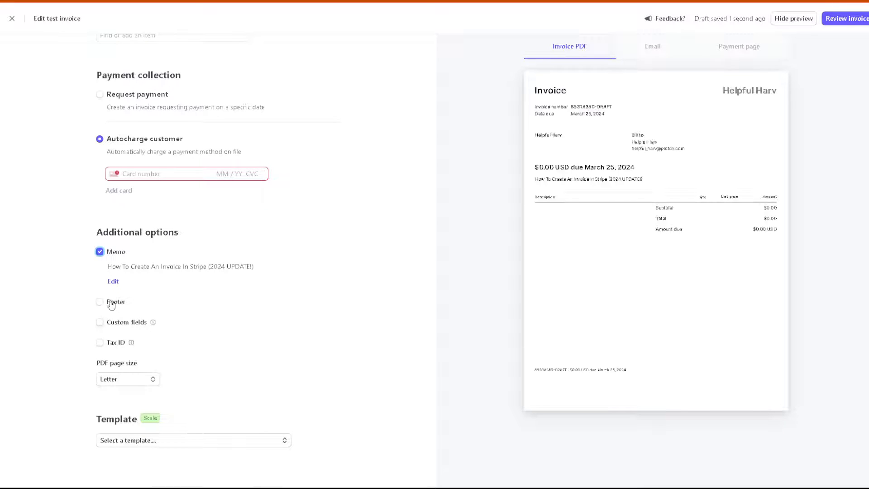
left_click(100, 302)
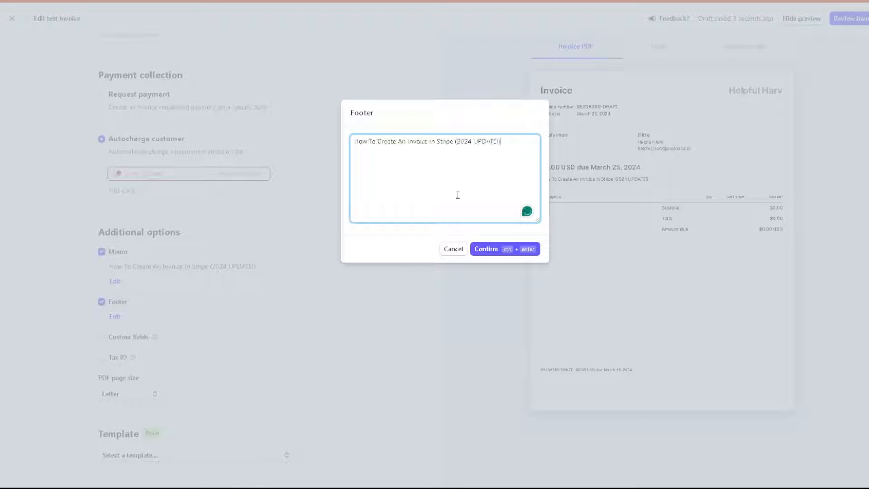
left_click(486, 248)
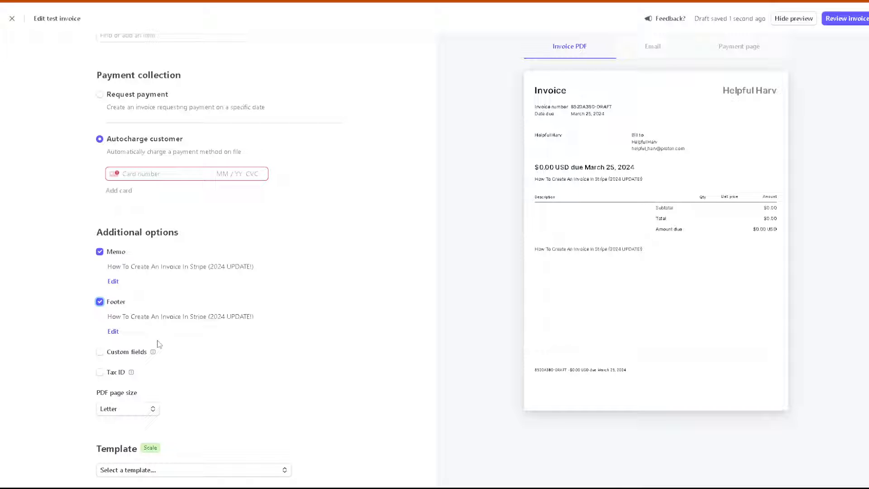
Step: Add a custom field named Helpful Harv and enable Tax ID on the invoice
left_click(100, 352)
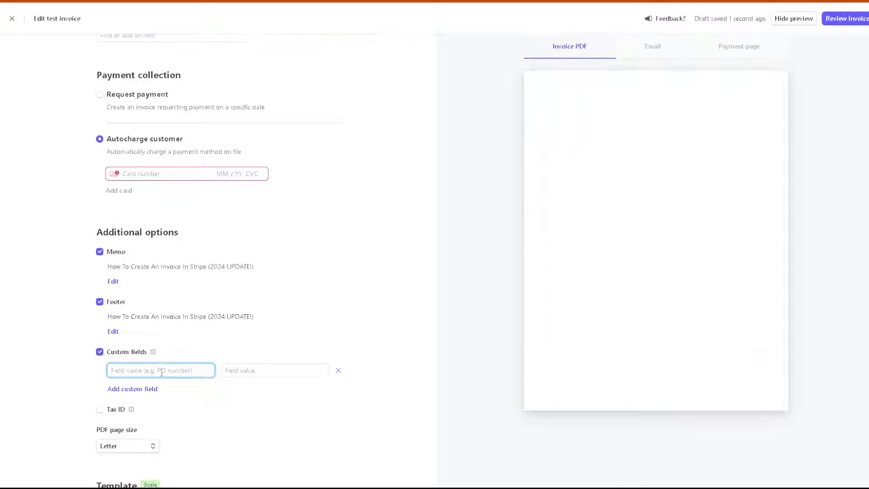
type("Hel")
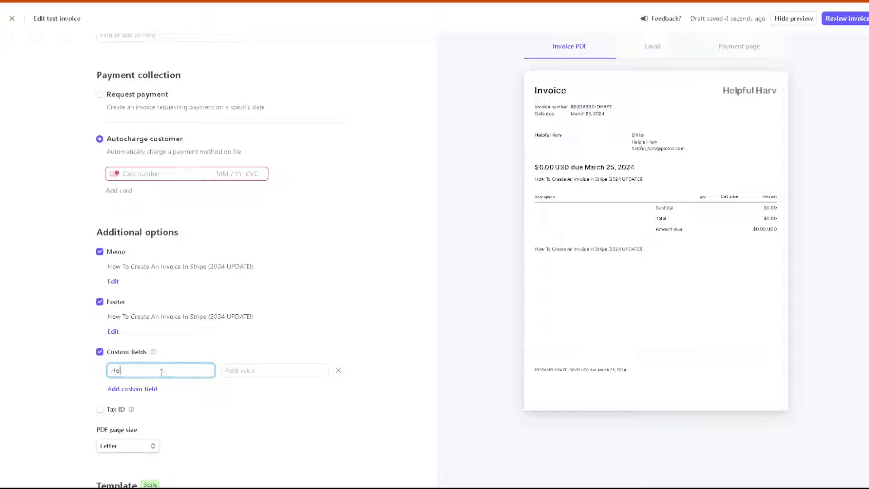
type("pful Harv")
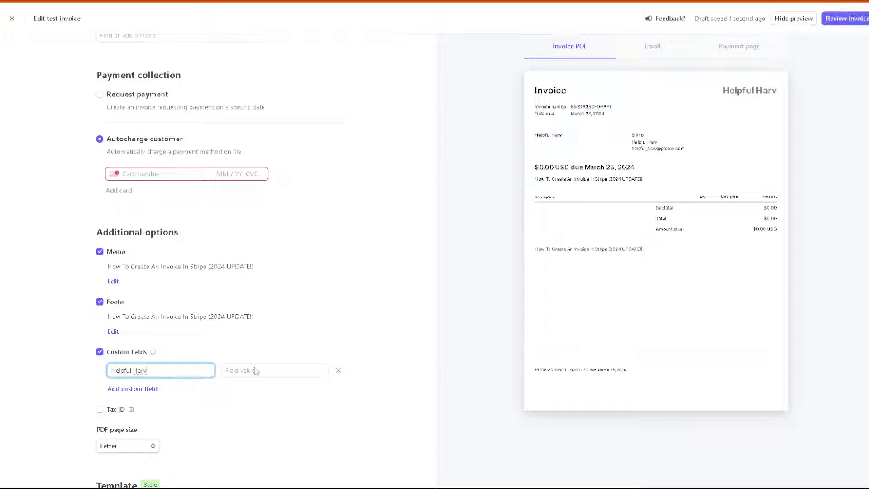
left_click(132, 388)
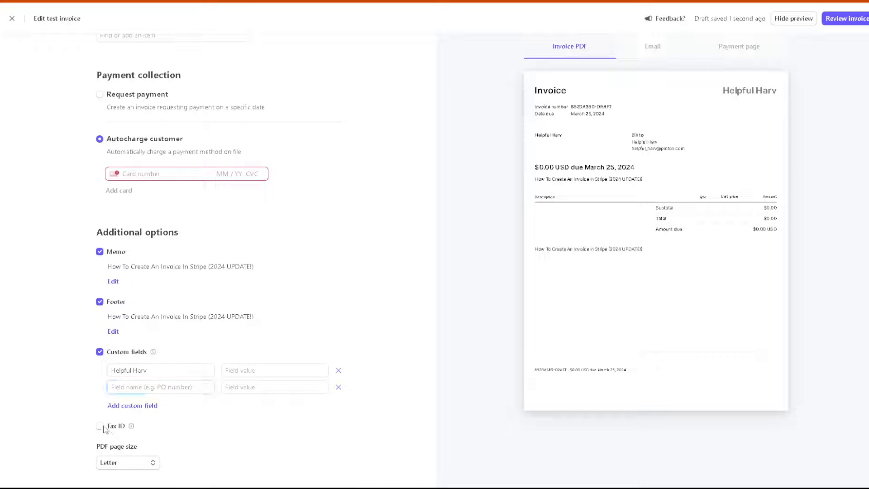
left_click(100, 426)
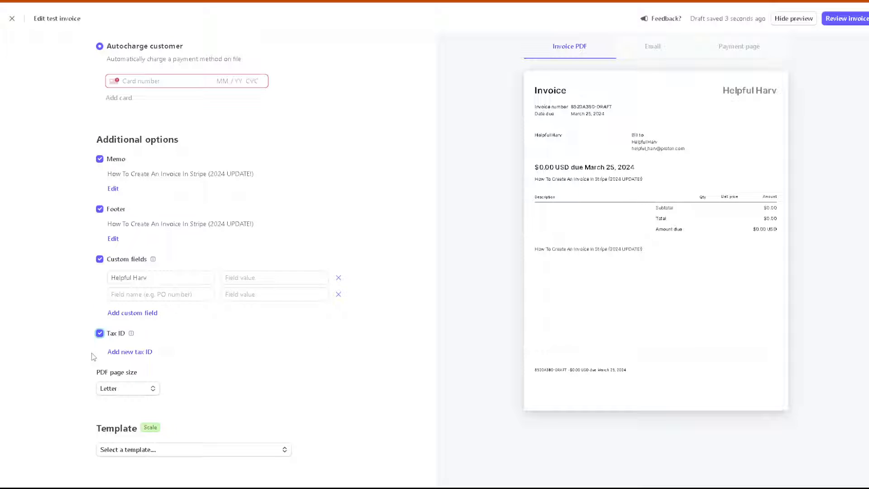
mouse_move(57, 318)
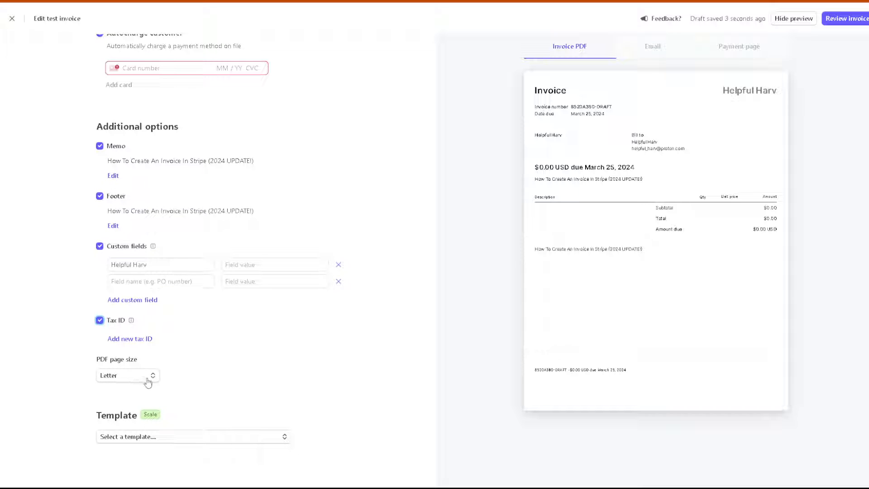
Step: Keep the PDF page size as Letter and show the invoice template choices
left_click(128, 375)
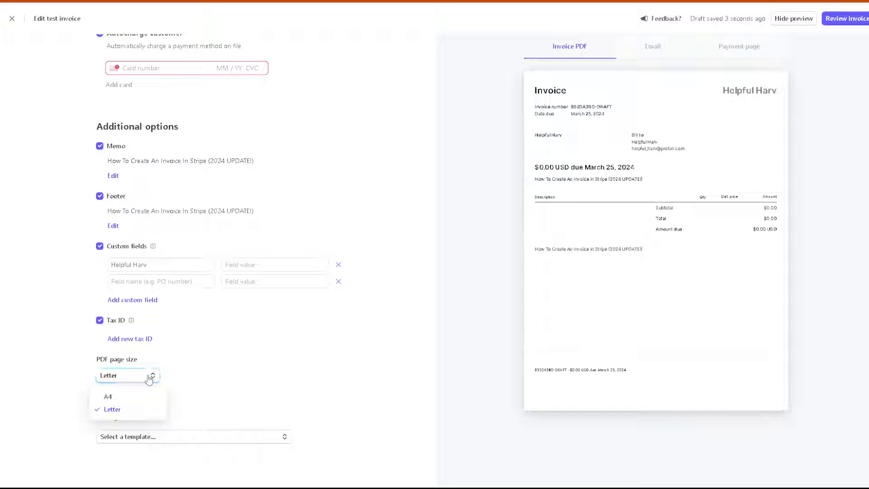
mouse_move(137, 396)
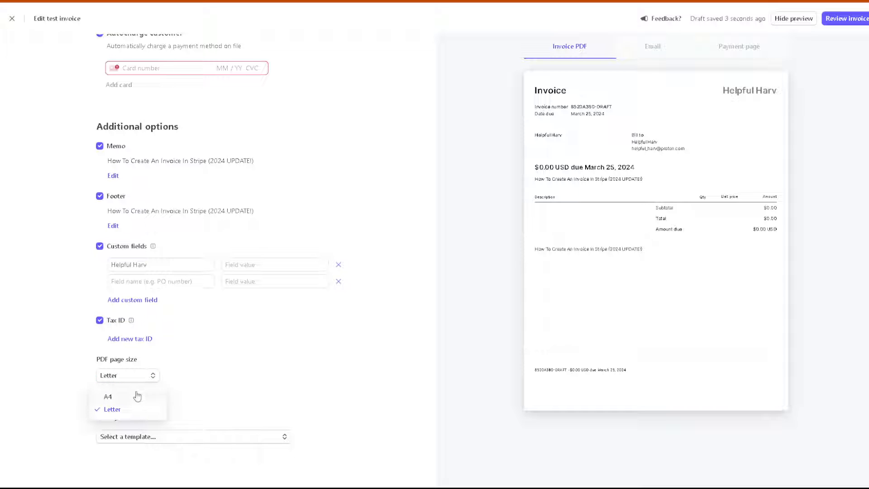
left_click(112, 410)
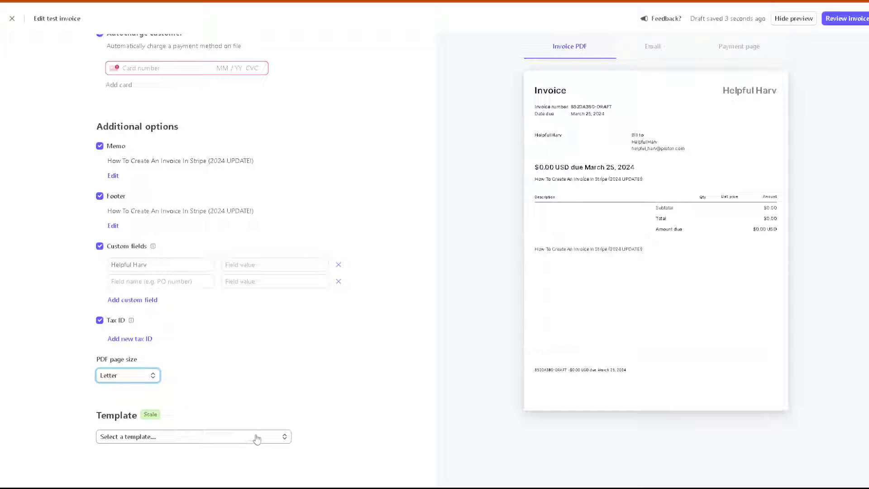
left_click(193, 436)
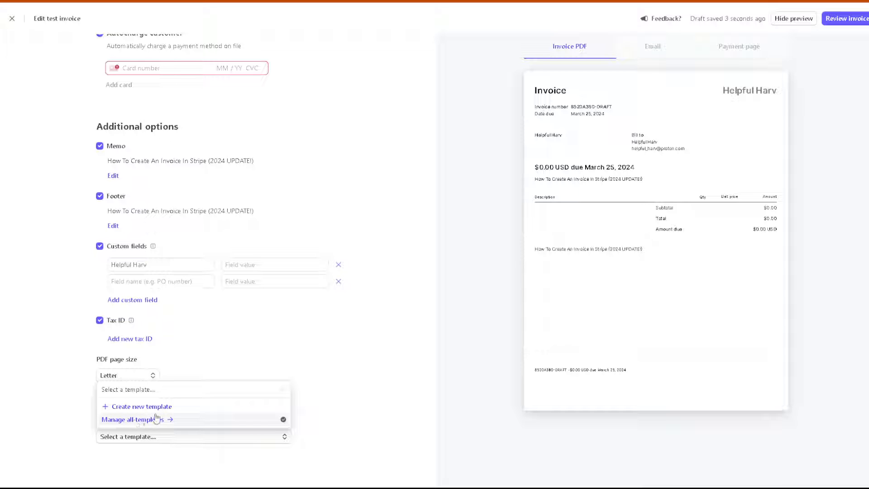
Step: Go to Manage all templates, landing on Billing invoice settings, and review the defaults
left_click(134, 419)
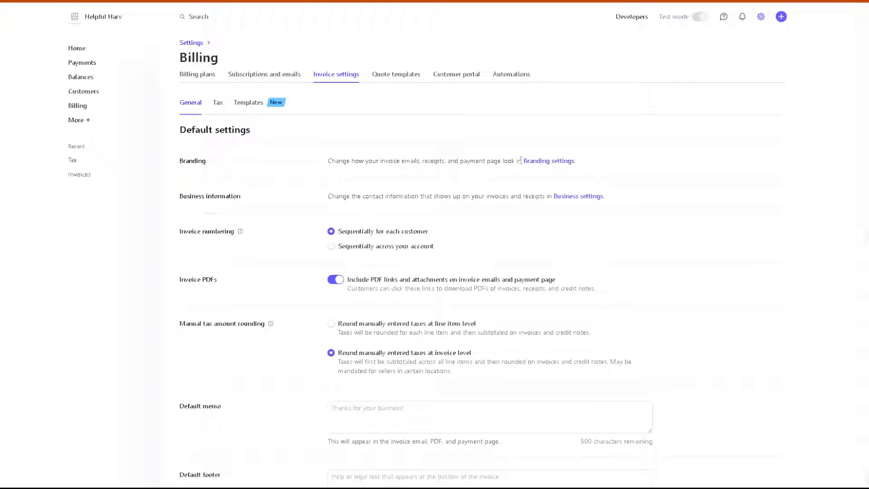
mouse_move(466, 208)
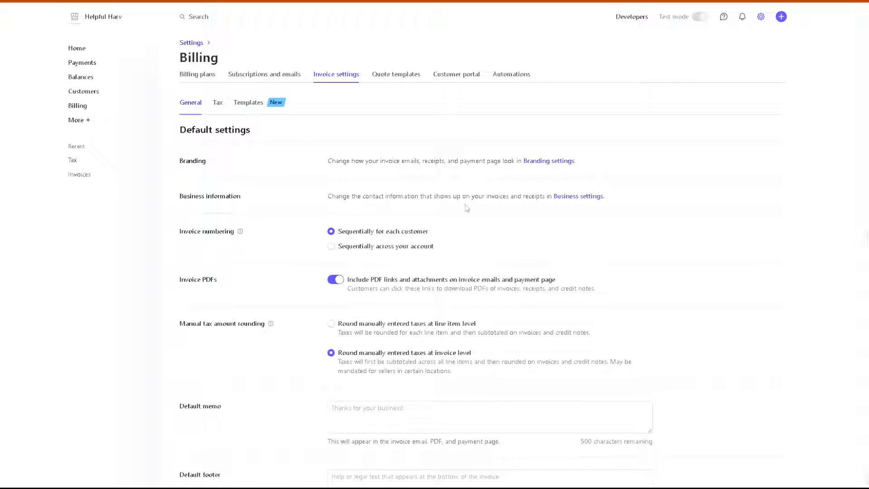
mouse_move(475, 183)
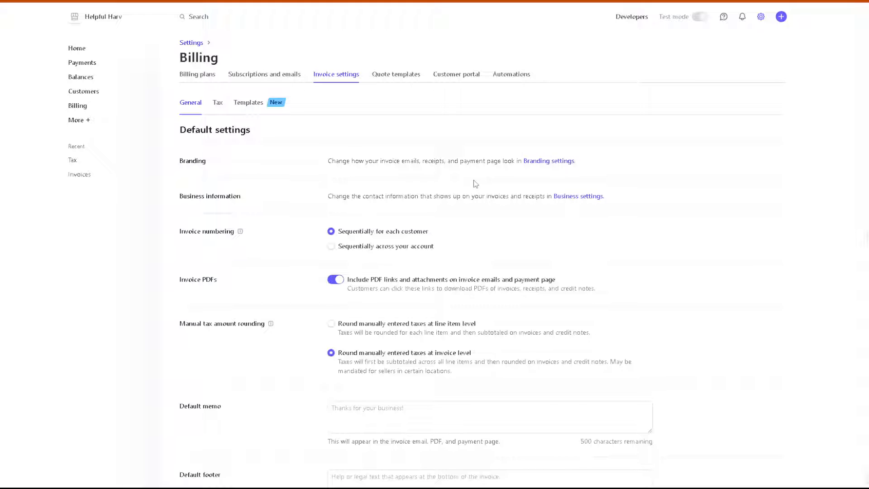
mouse_move(307, 288)
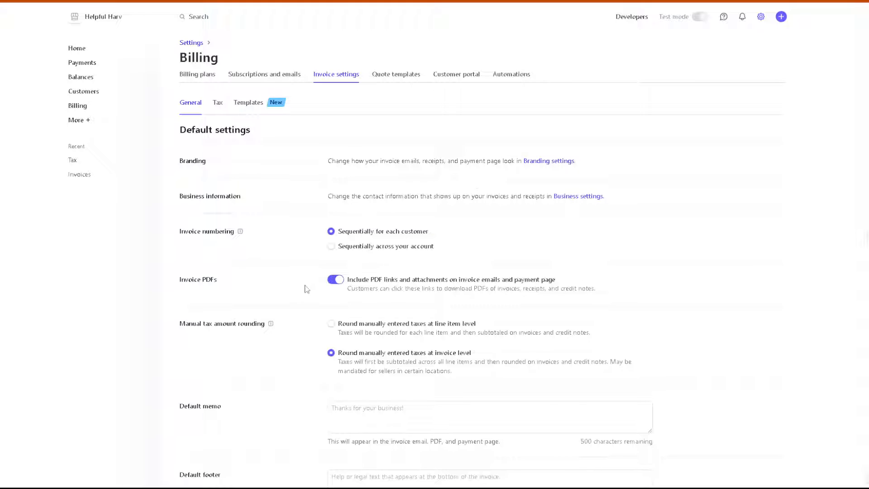
scroll("down", 3)
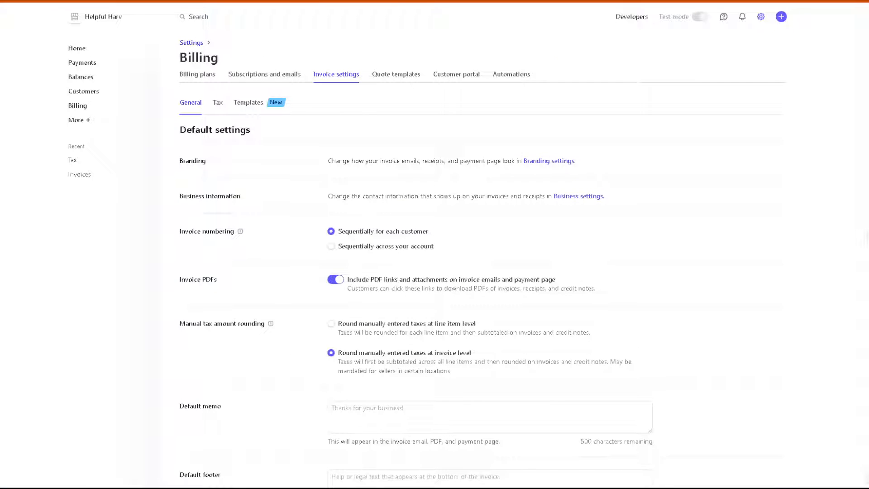
Step: Start a new invoice template from the Templates tab and name it Helpful Harv
left_click(248, 102)
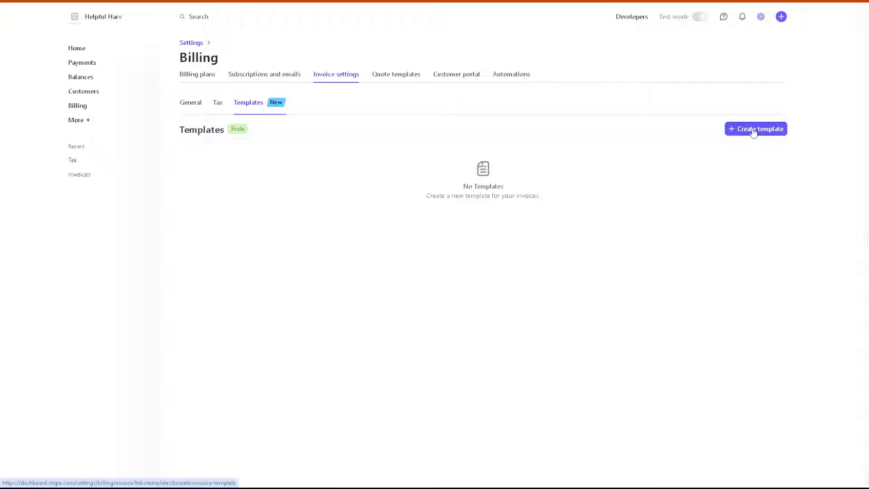
left_click(755, 129)
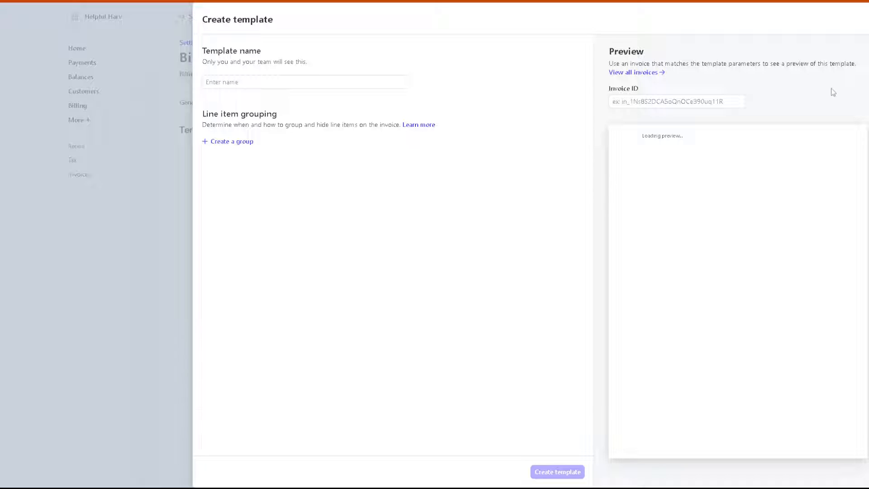
left_click(306, 82)
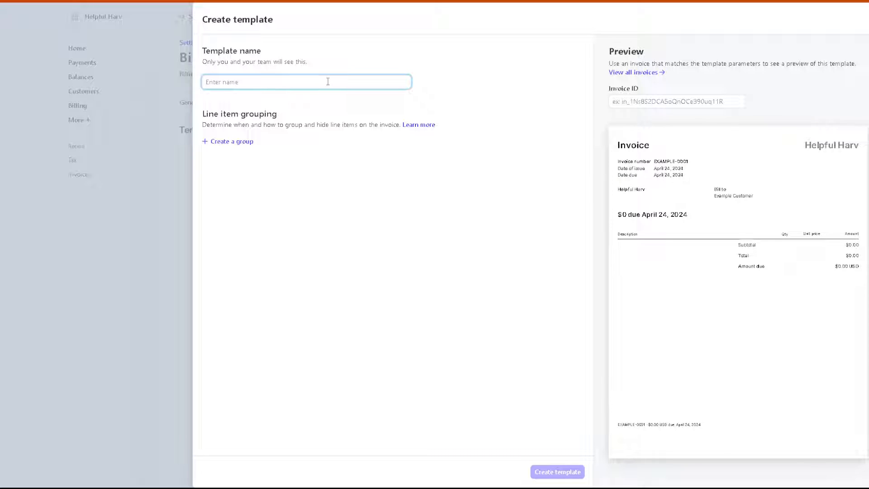
type("Helf")
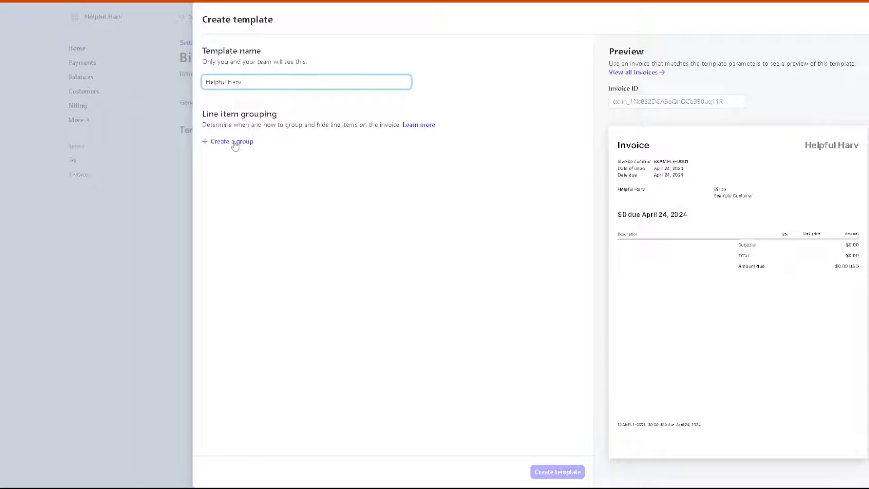
mouse_move(237, 151)
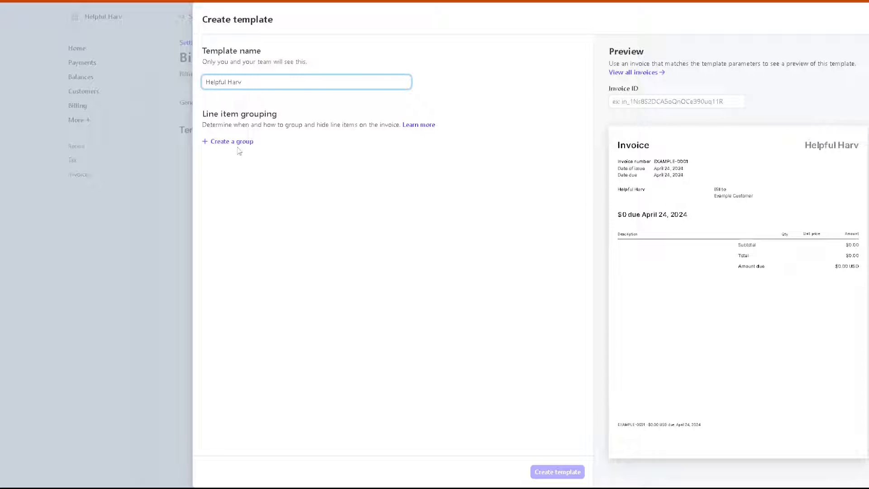
Step: Add a line item group grouped and filtered by 'How To Create An Invoice In Stripe (2024 UPDATE!)' and save the template
left_click(231, 141)
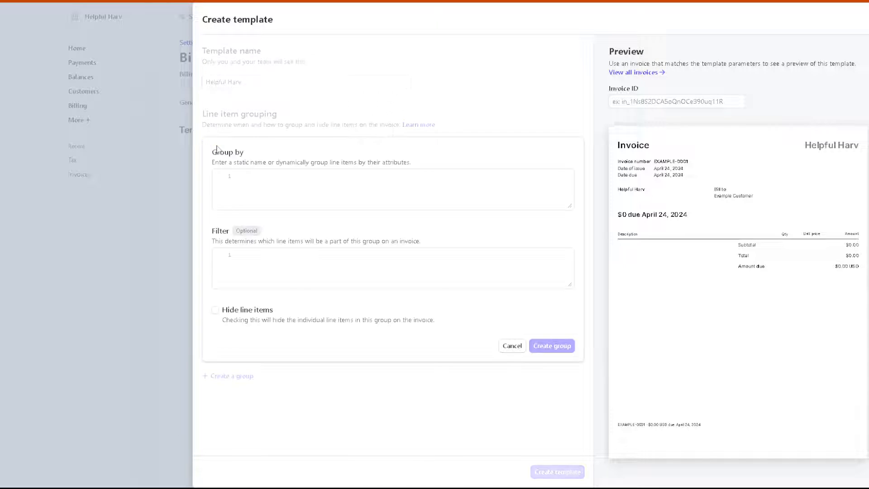
type("How To Create An Invoice In Stripe (2024 UPDATE!)")
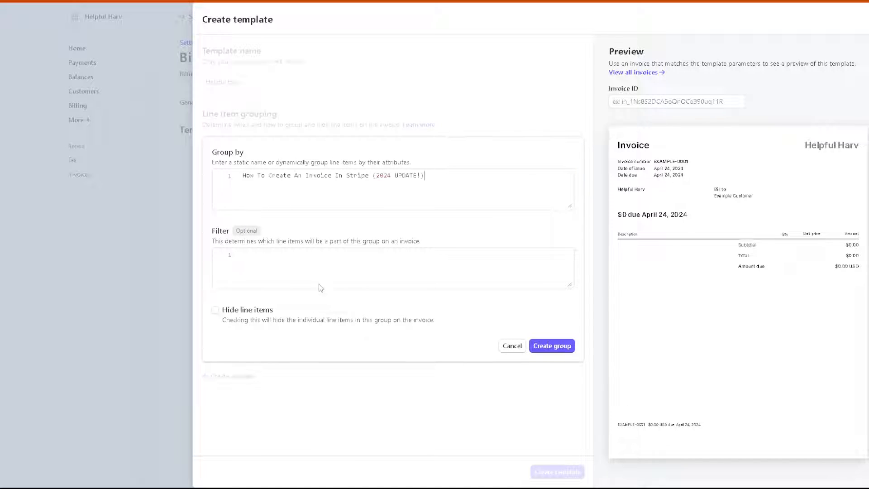
type("How To Create An Invoice In Stripe (2024 UPDATE!)")
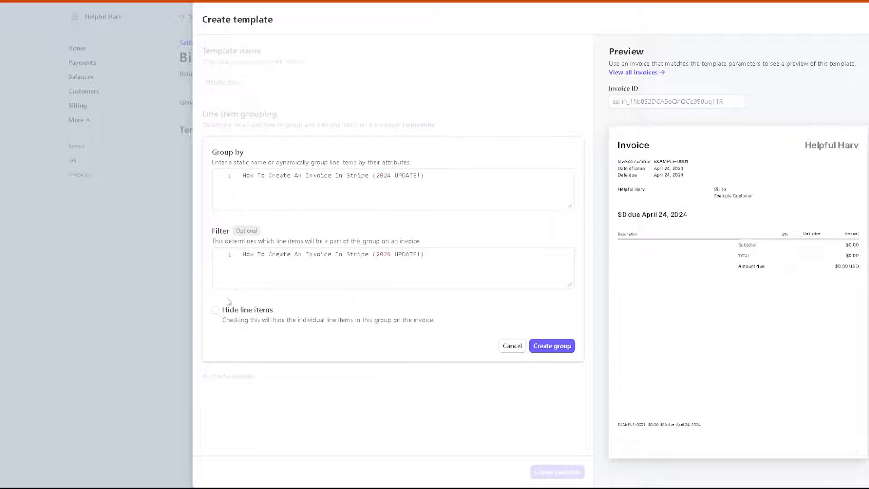
left_click(552, 345)
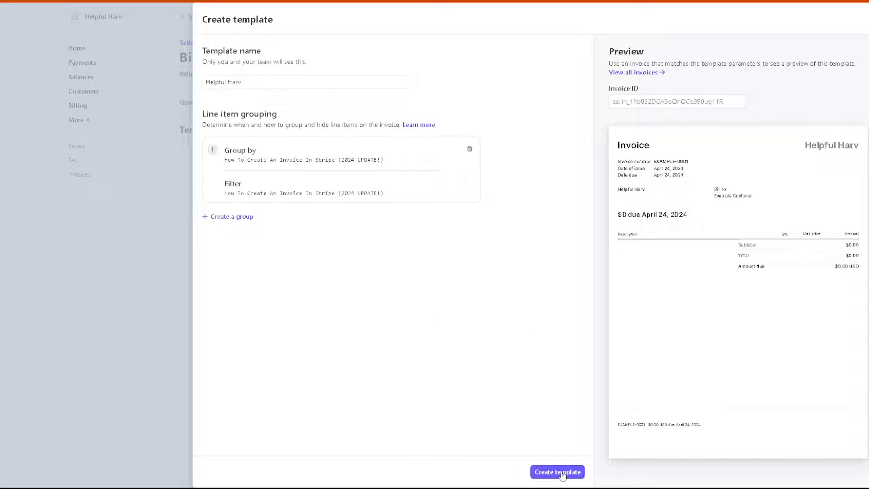
left_click(557, 472)
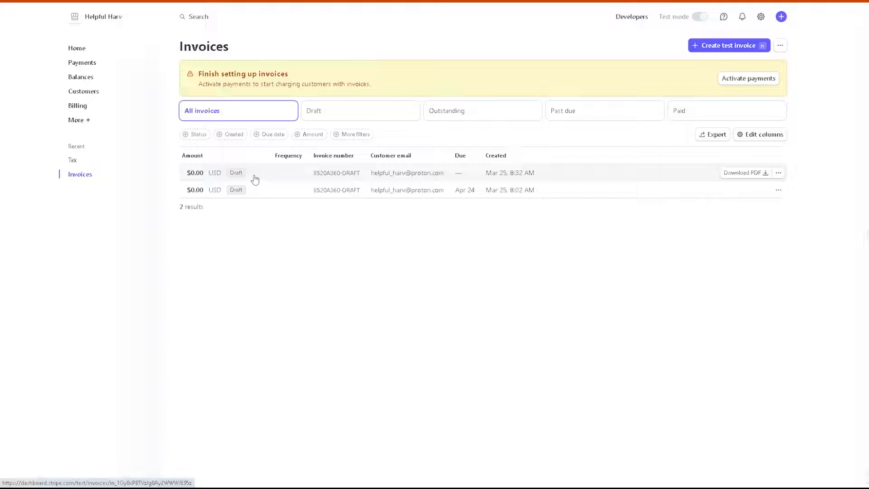
mouse_move(297, 188)
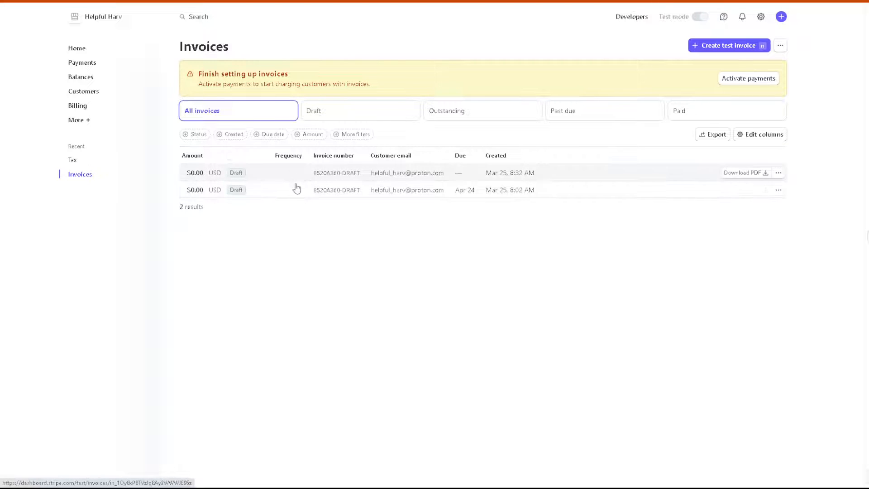
mouse_move(779, 172)
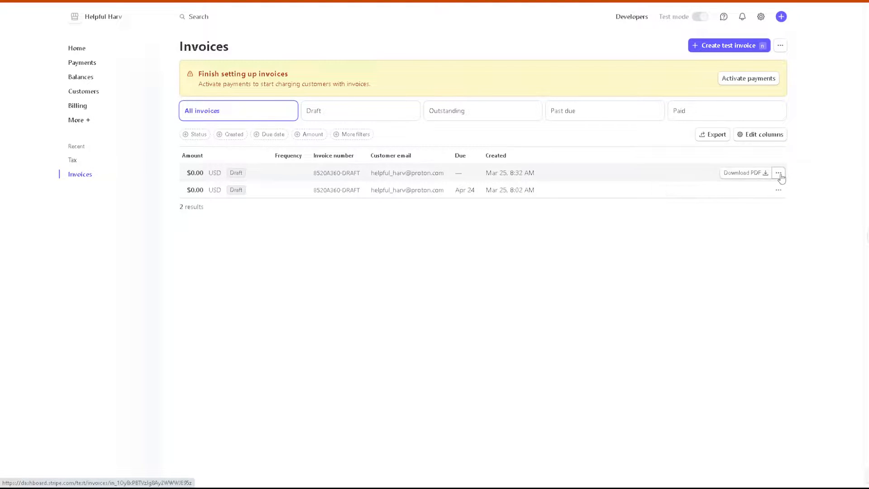
left_click(778, 172)
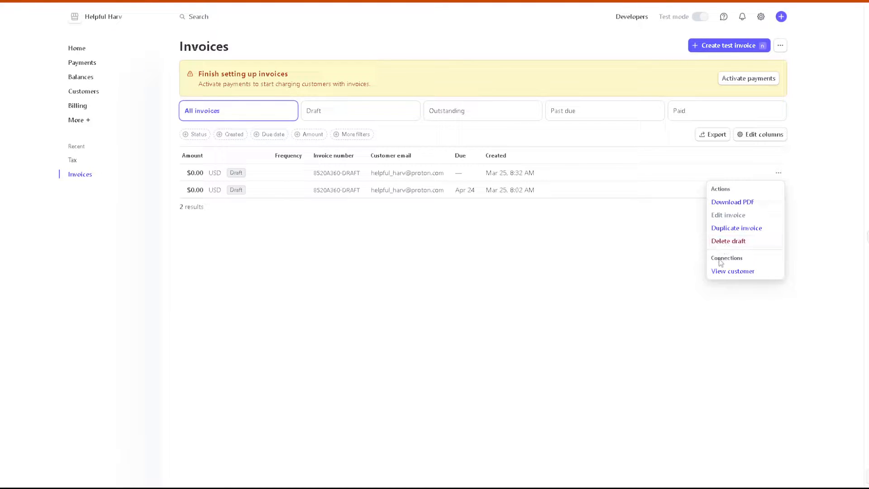
mouse_move(733, 271)
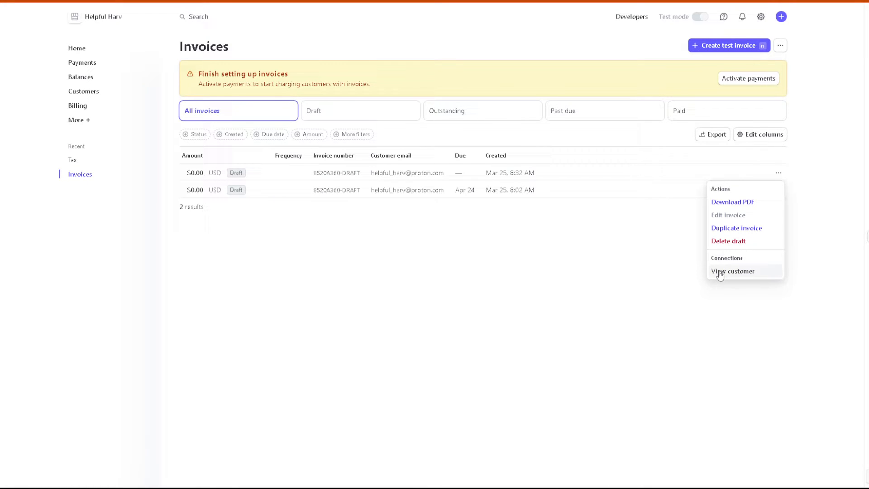
left_click(391, 247)
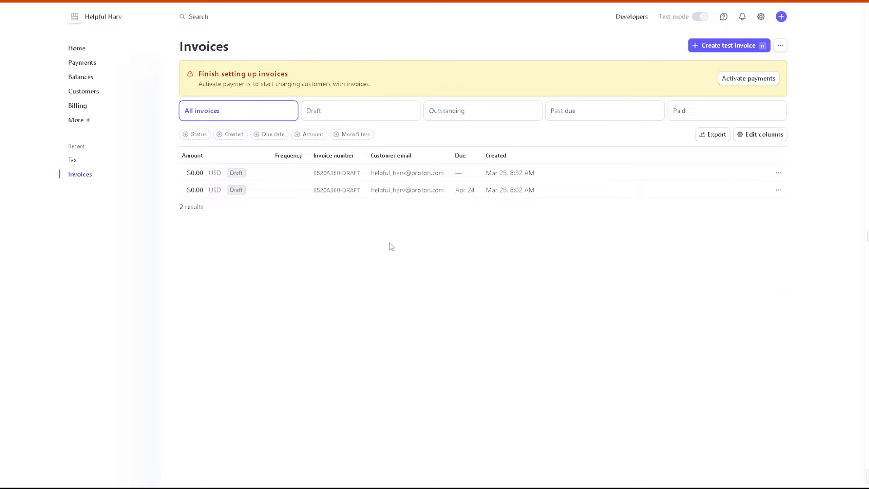